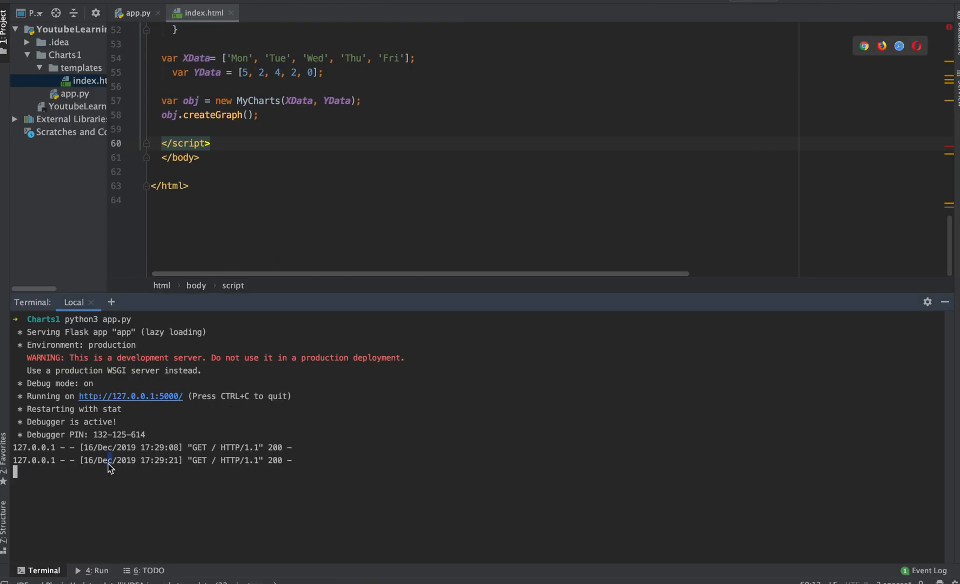
- Stop the running Flask server with Ctrl+C and bring app.py into the editor
key("ctrl+c")
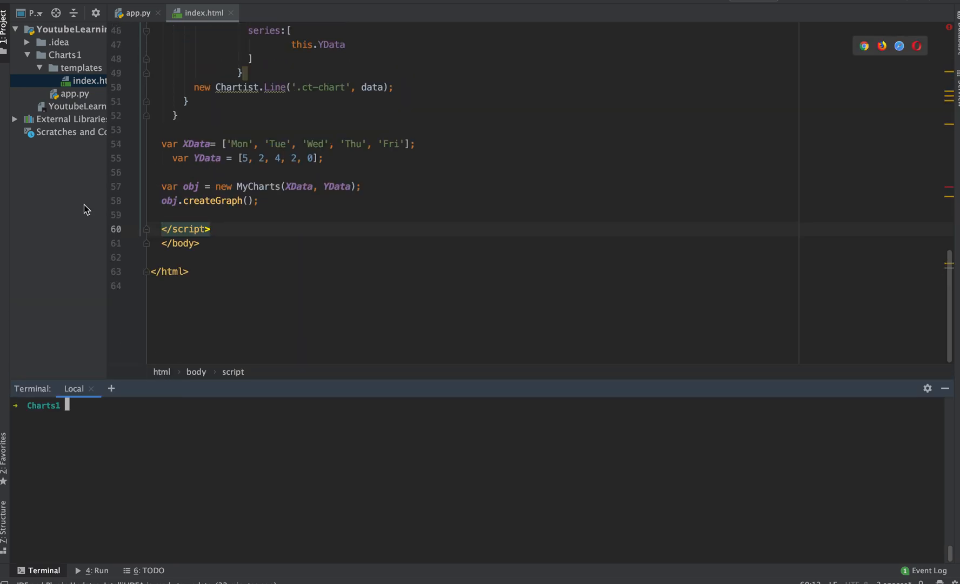
left_click(137, 12)
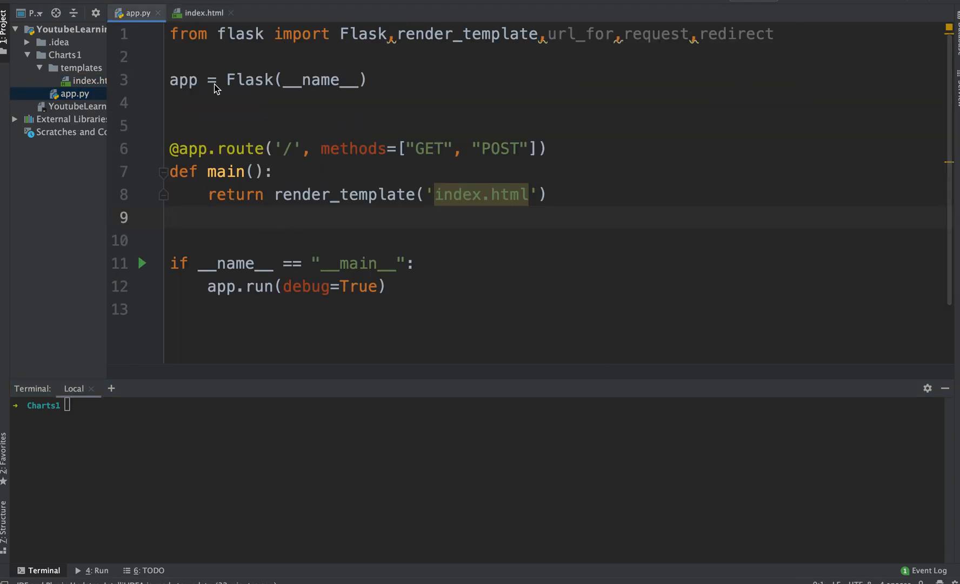
- Add 'import json, random' below the Flask import and leave a blank line for a new route
type("impo")
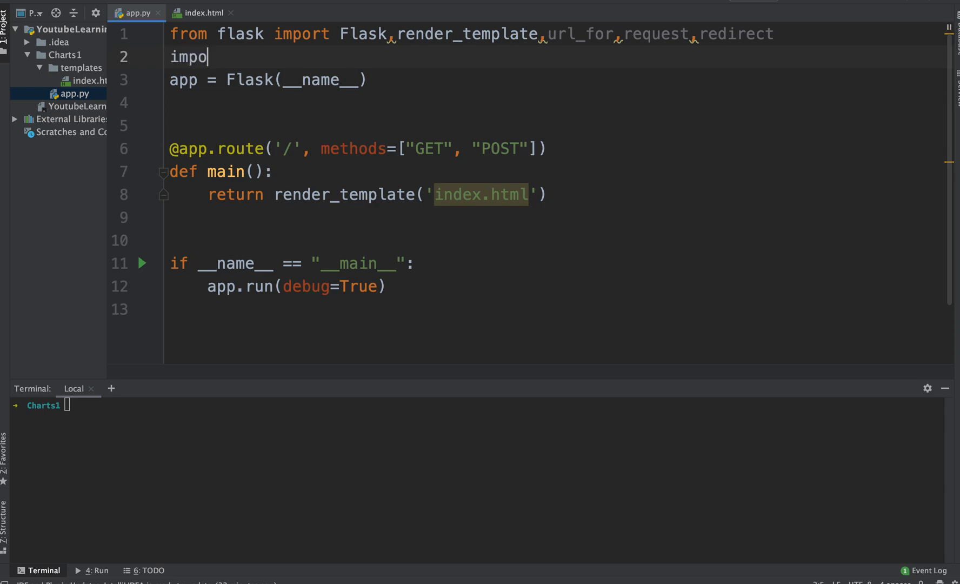
type("rt json")
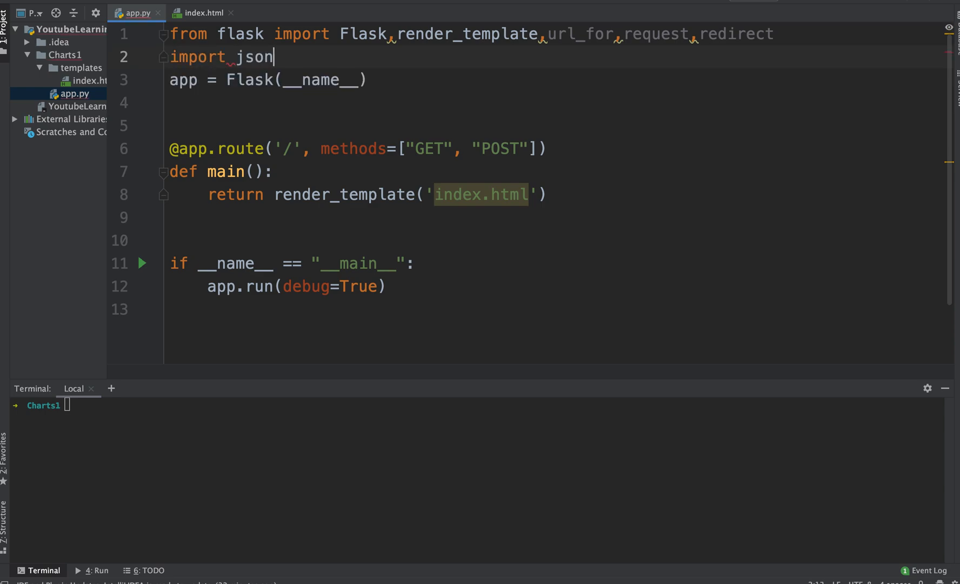
type(", random")
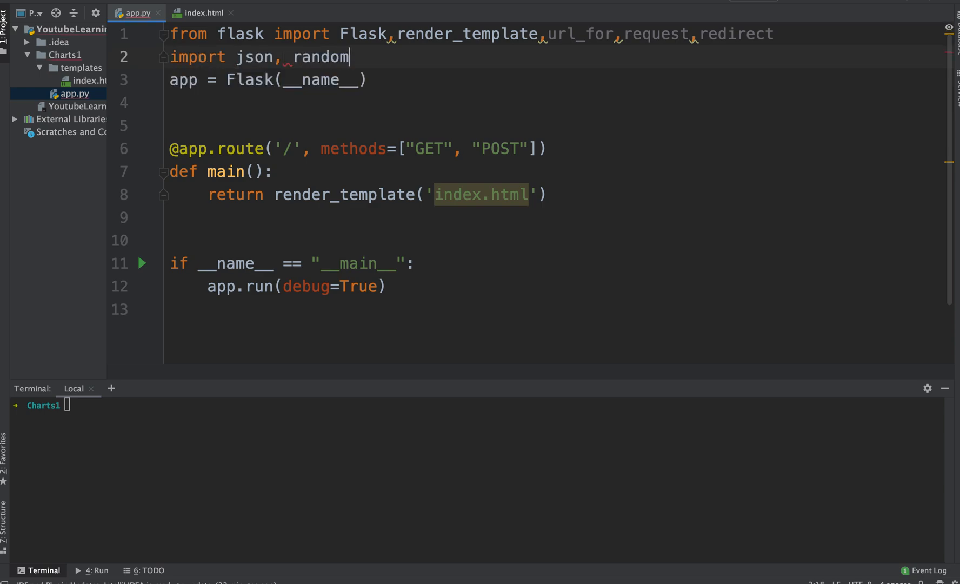
key("Enter")
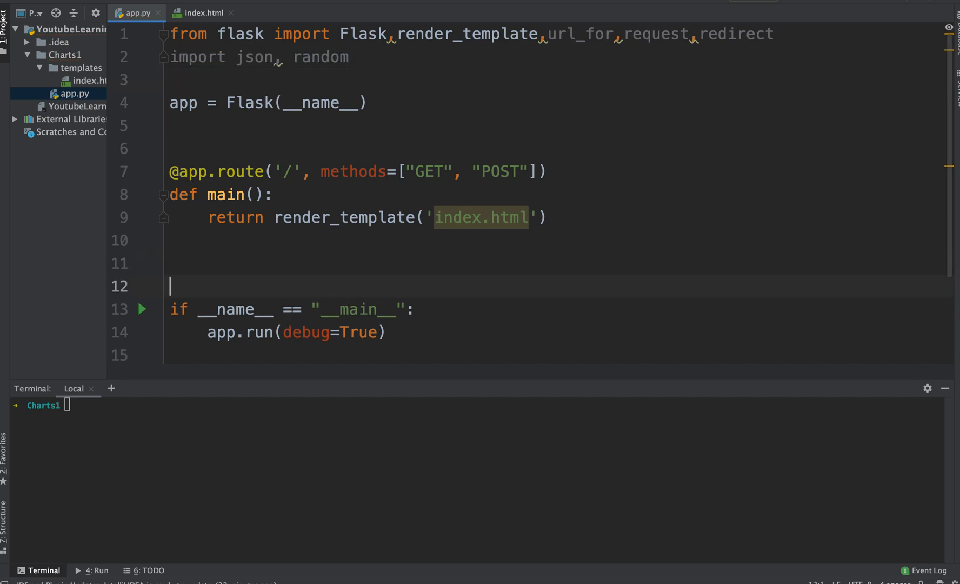
type("@")
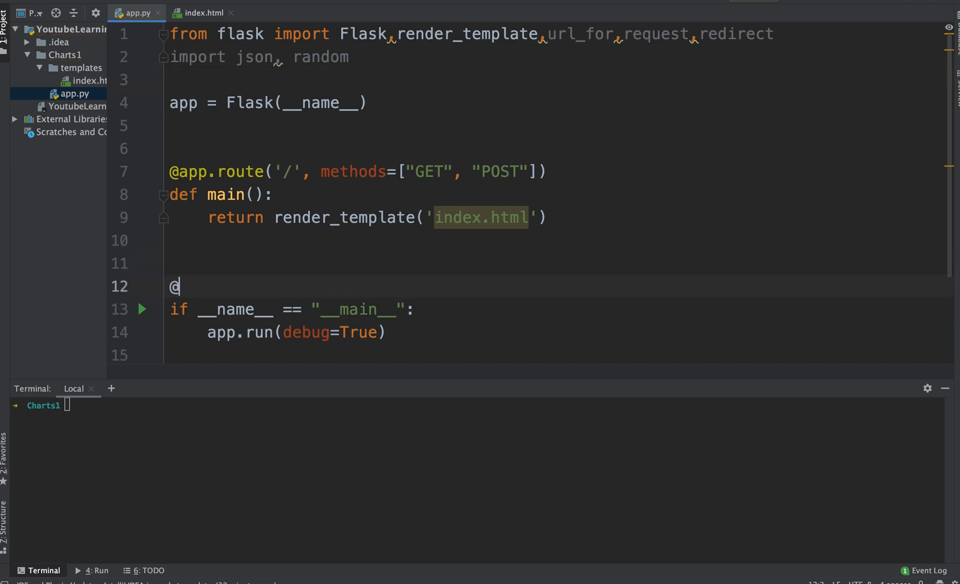
type("app.route")
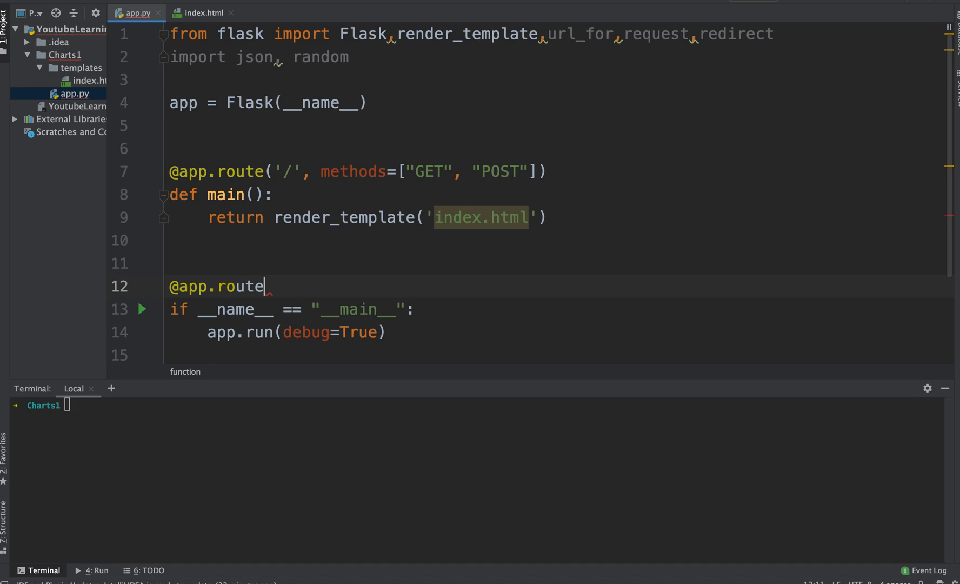
type("('')")
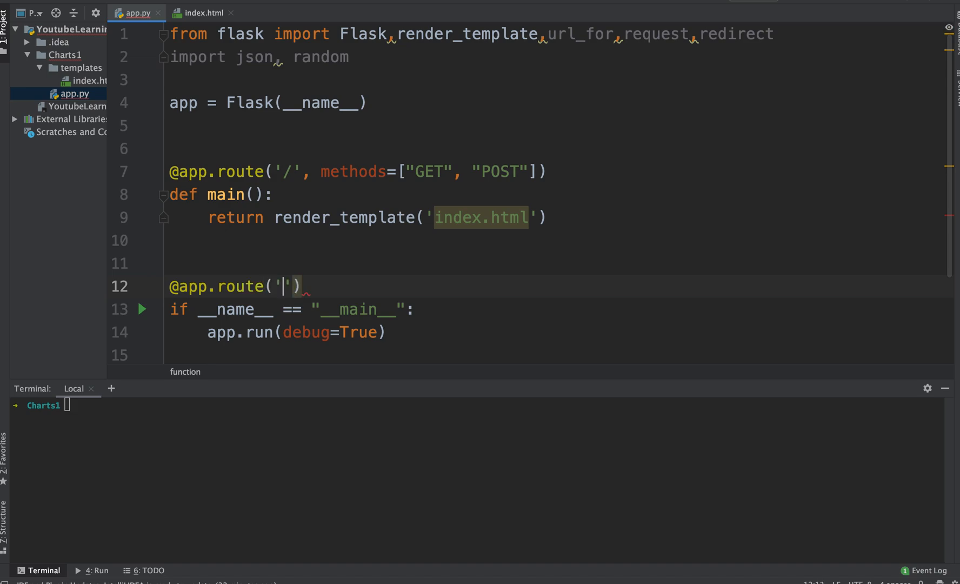
type("/dat")
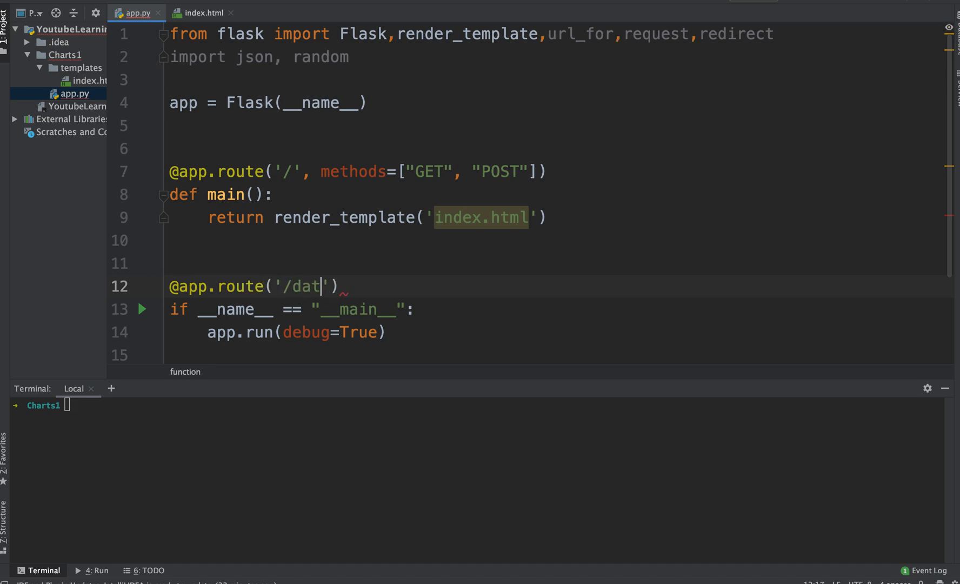
key("Backspace")
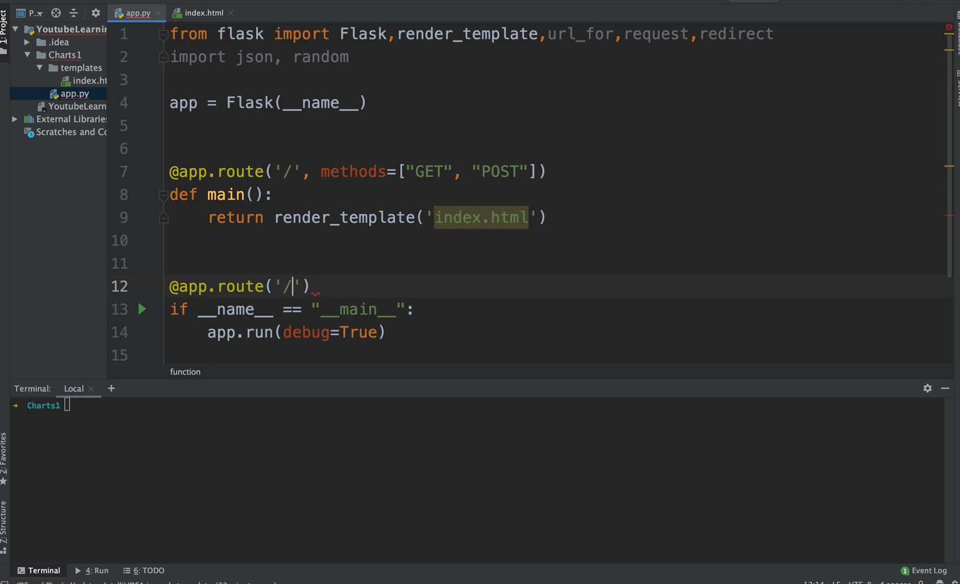
type("temperature")
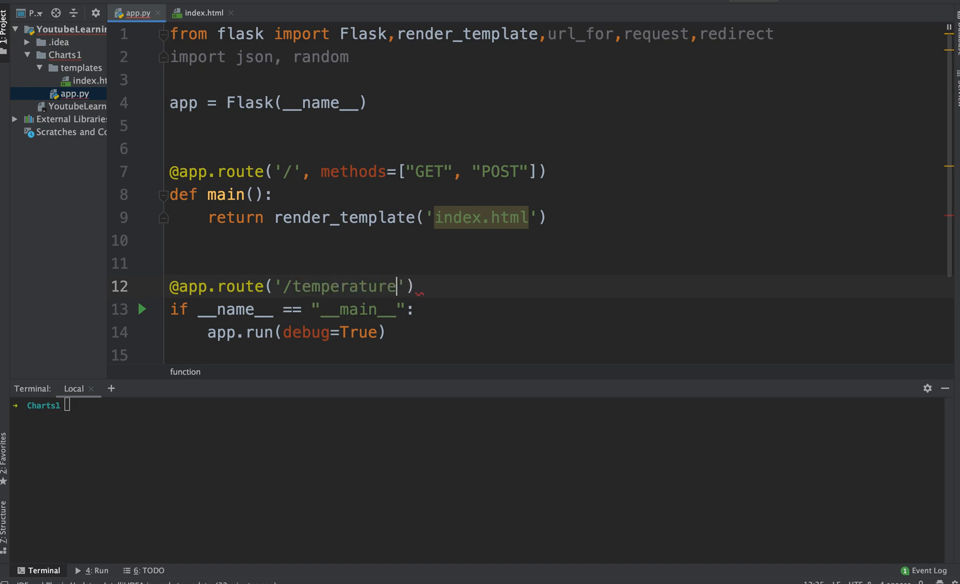
type(", met")
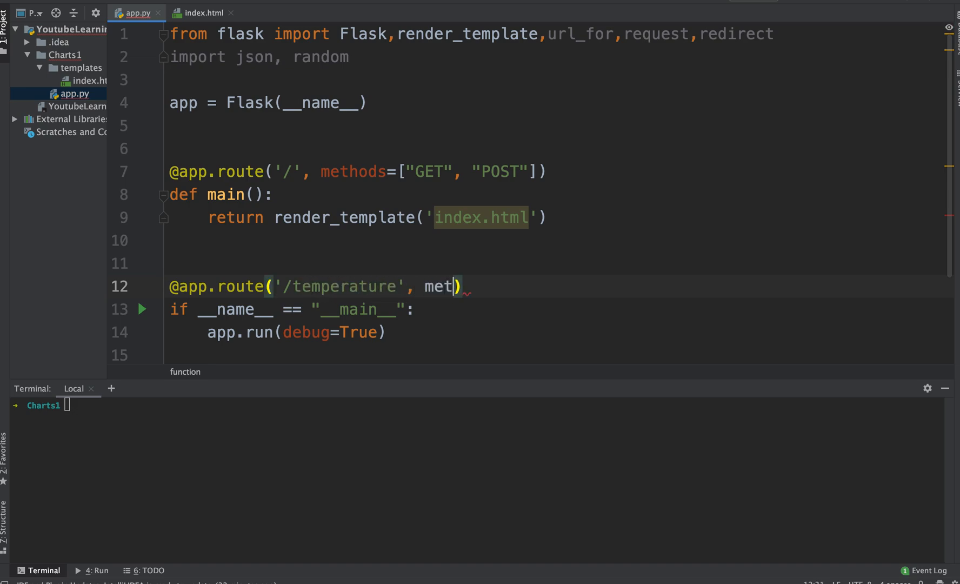
type("hods")
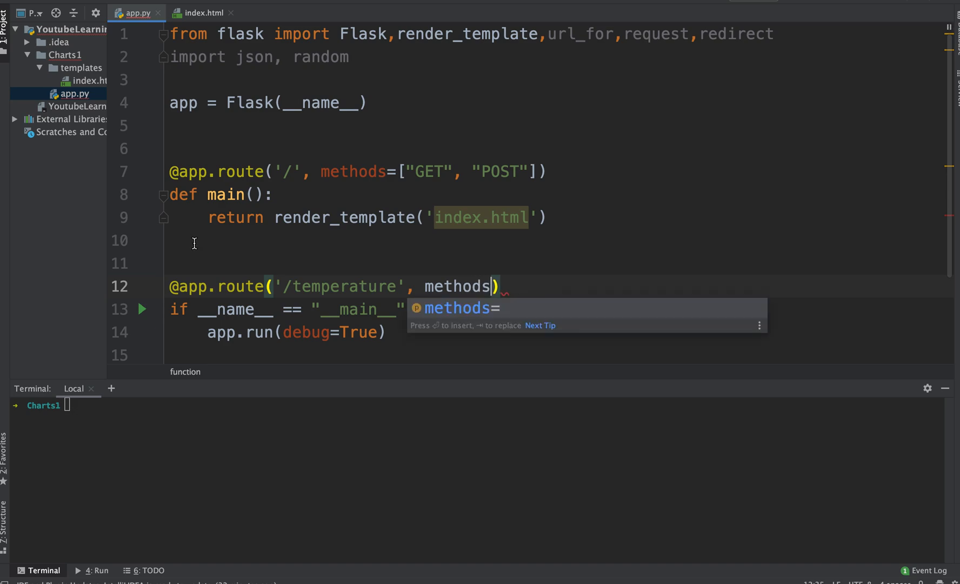
type("=[]")
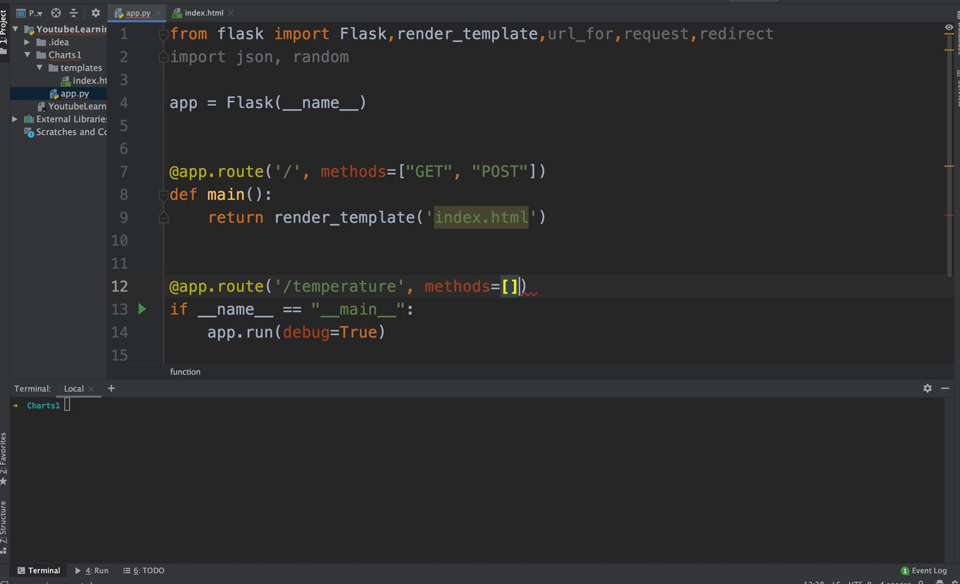
type("\"GET\",")
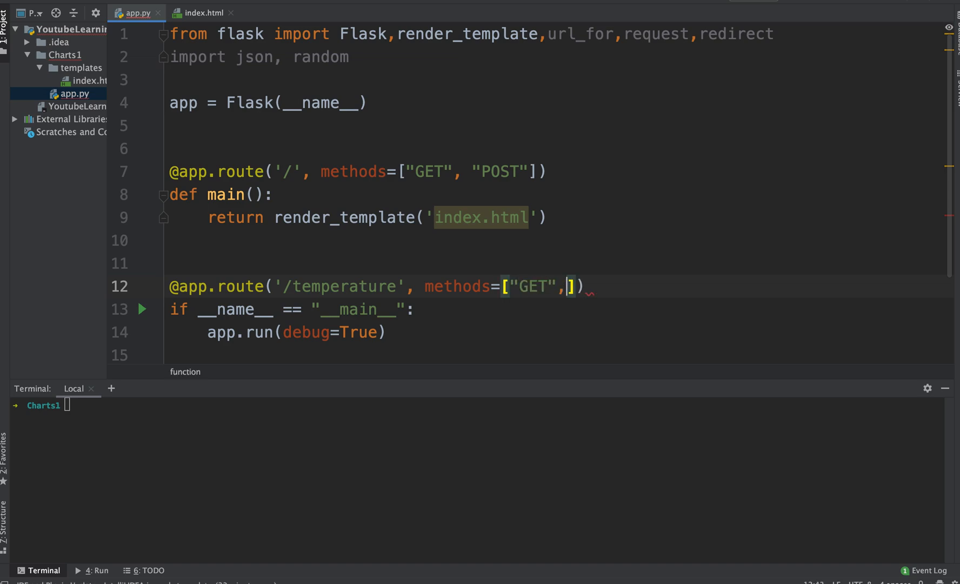
type("\"POST\"")
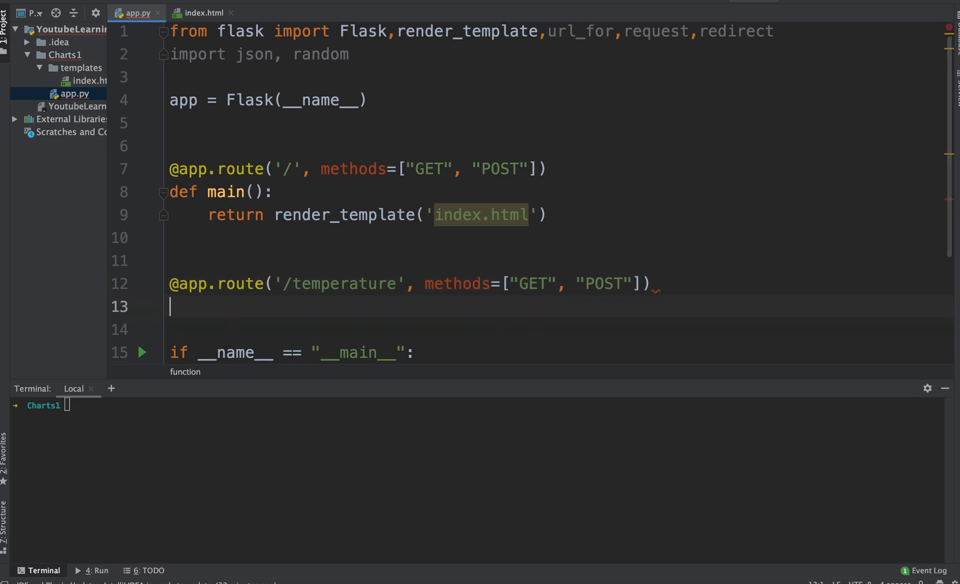
- Begin the temperature() function definition and start its body
type("def")
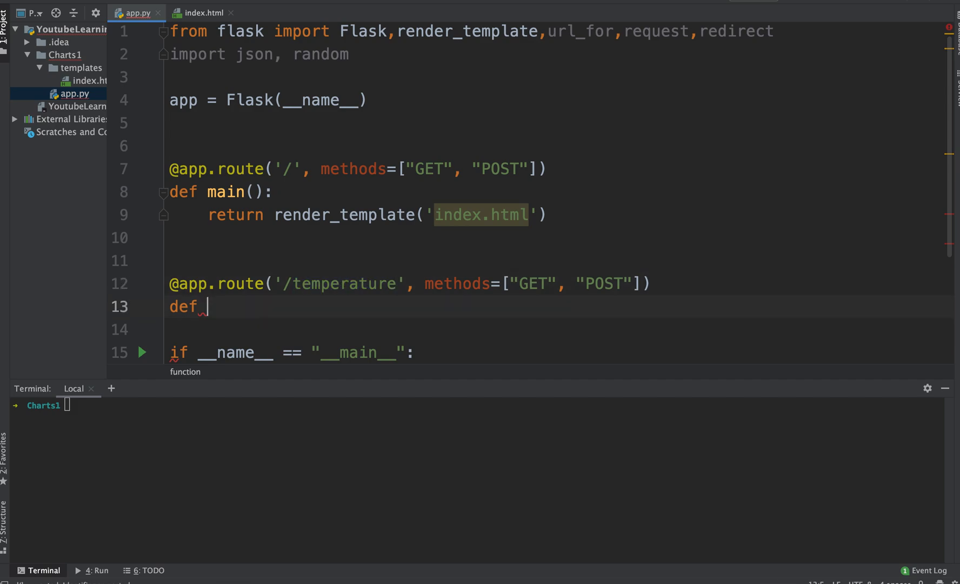
type("temperature()")
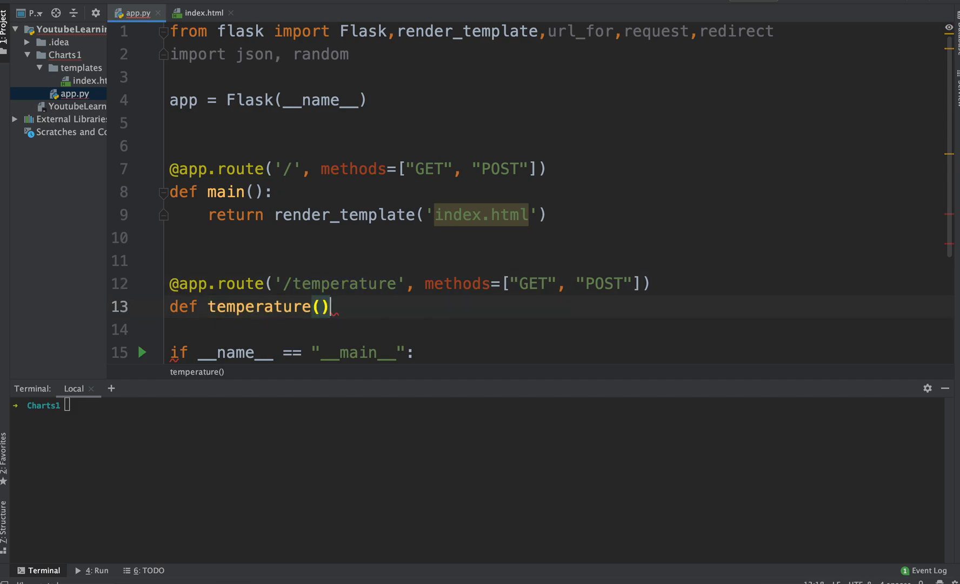
type(":")
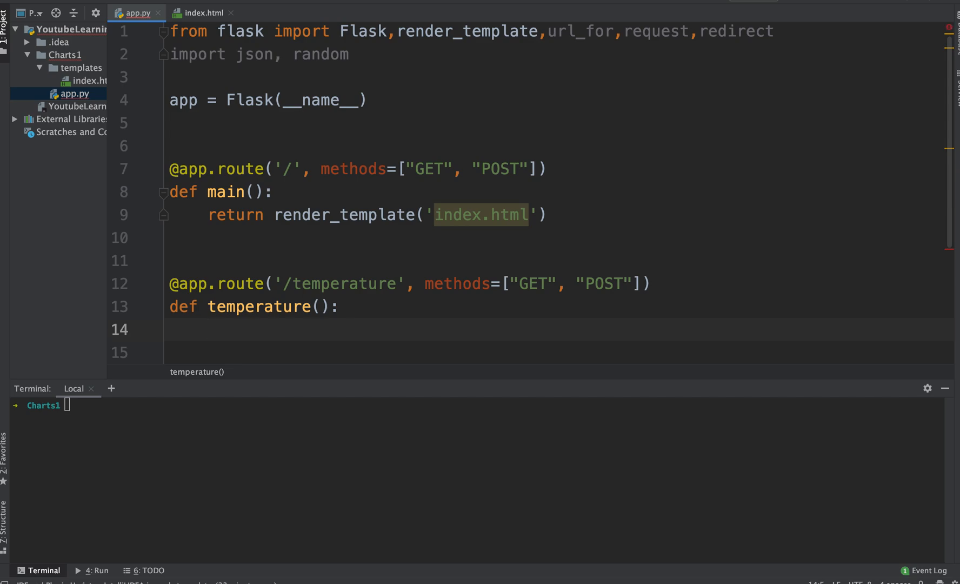
type("tempera")
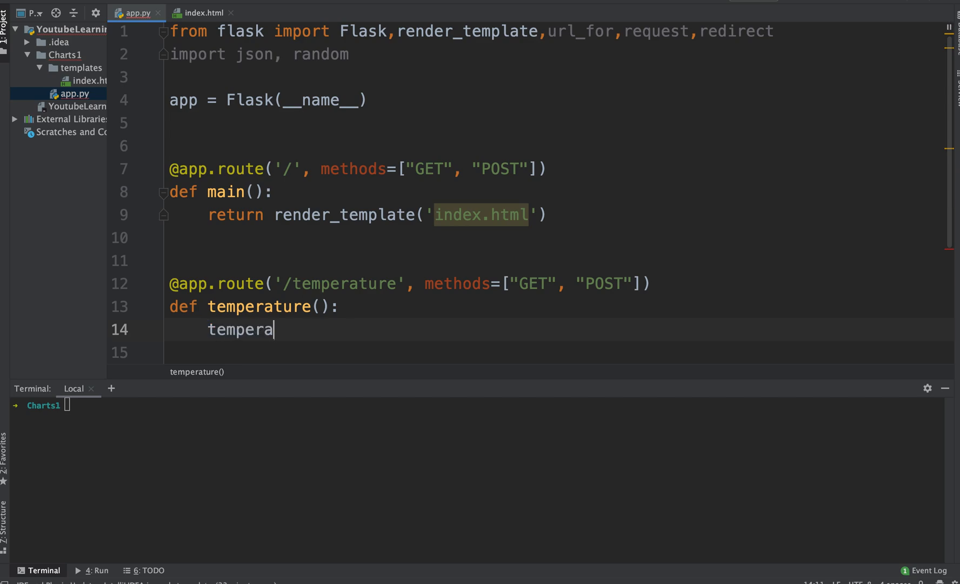
- Create an empty temperature list and a for i in range(1,10) loop
type("ture =")
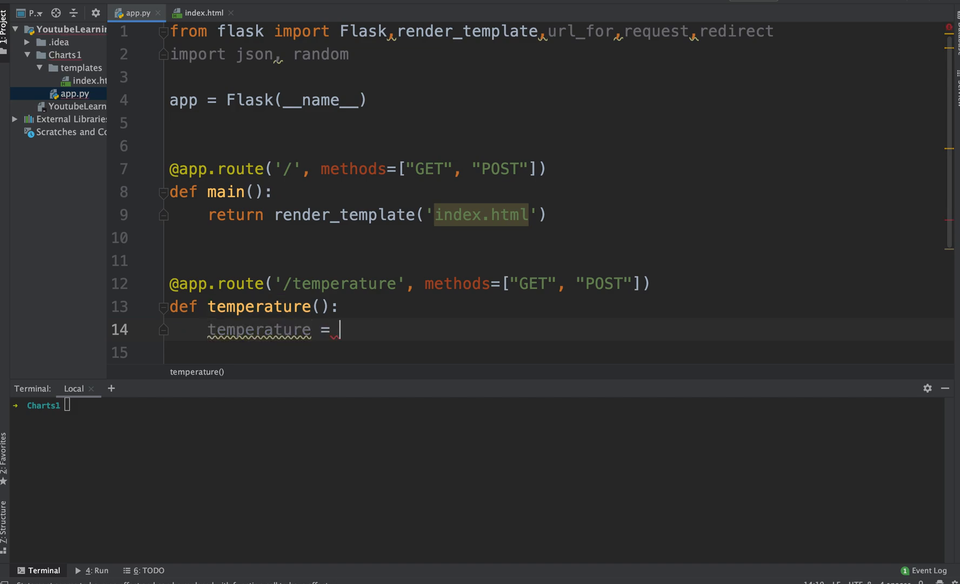
type("[]")
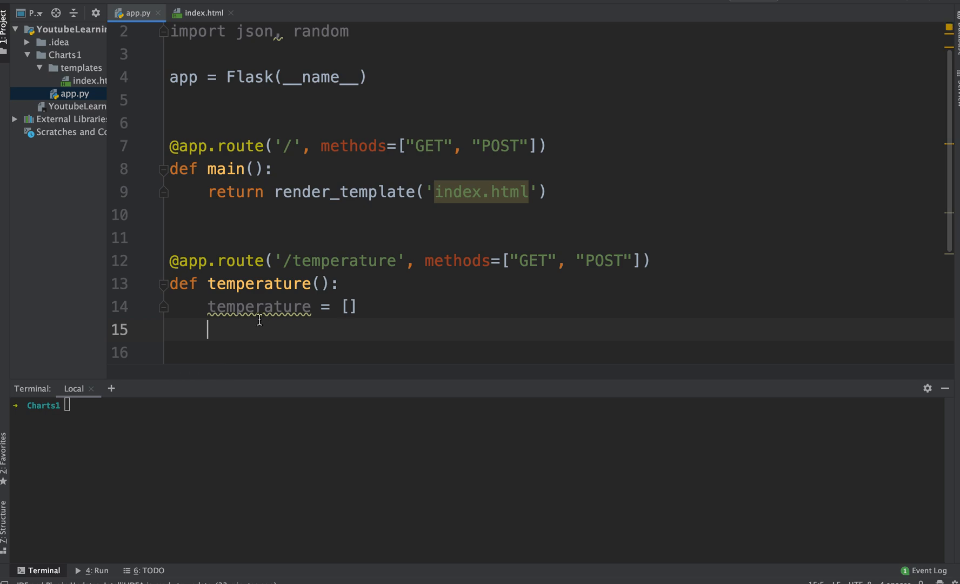
scroll("down", 3)
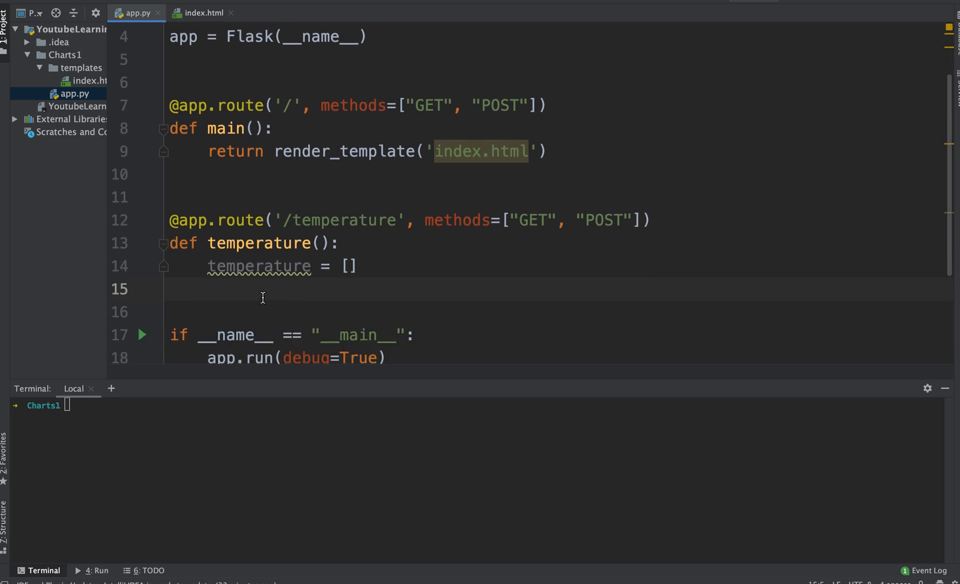
type("for i in ran")
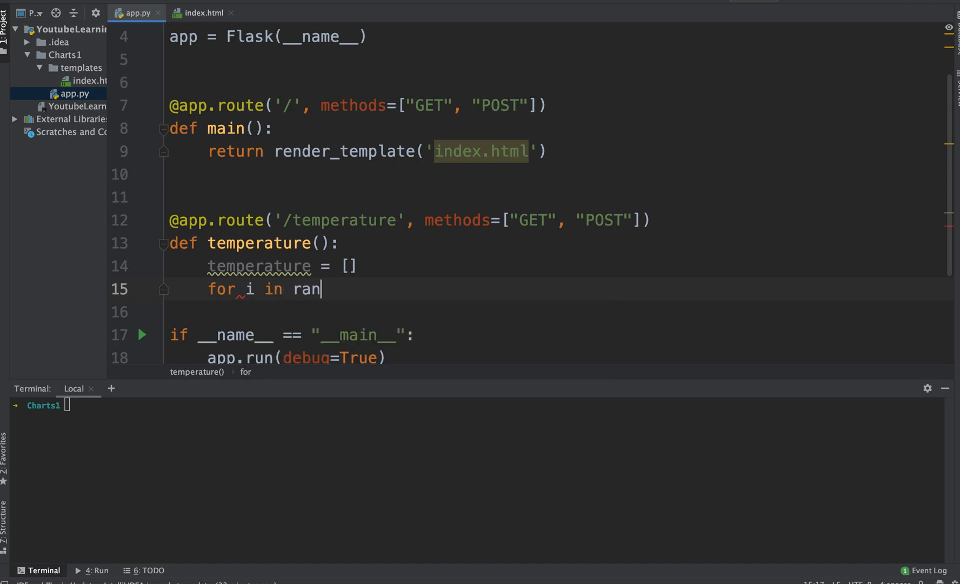
type("ge")
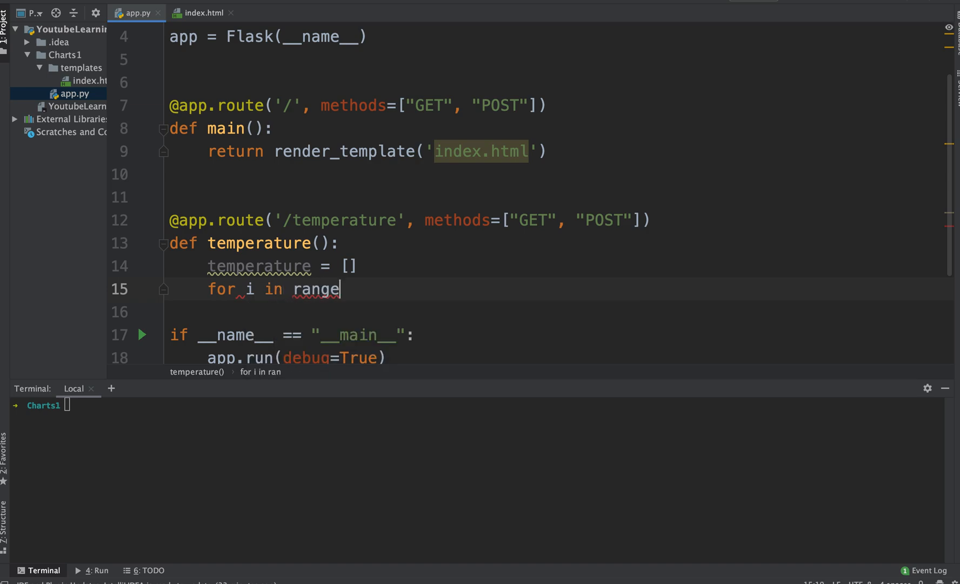
type("(1,")
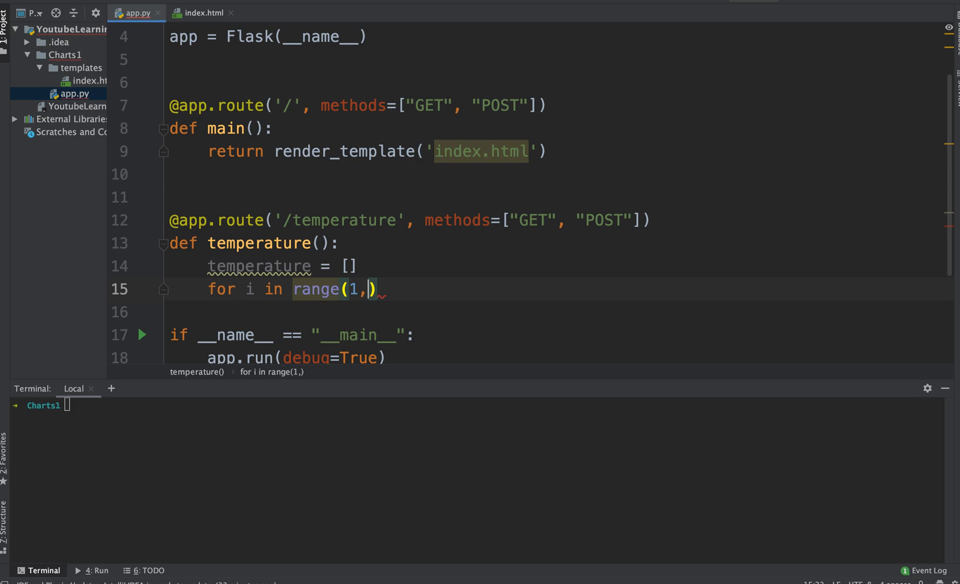
type("10):")
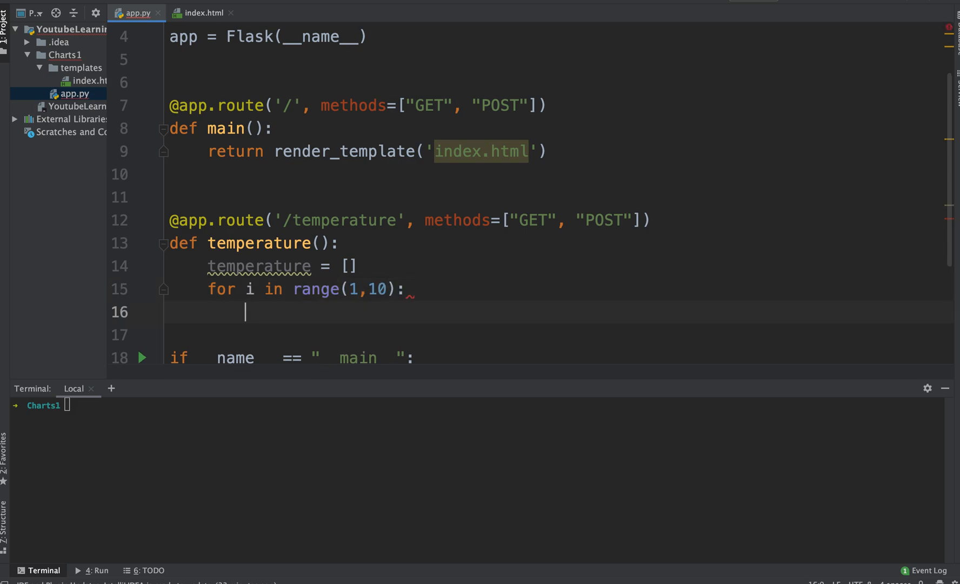
- Inside the loop append random.randint(0,100) to the temperature list
type("temperature")
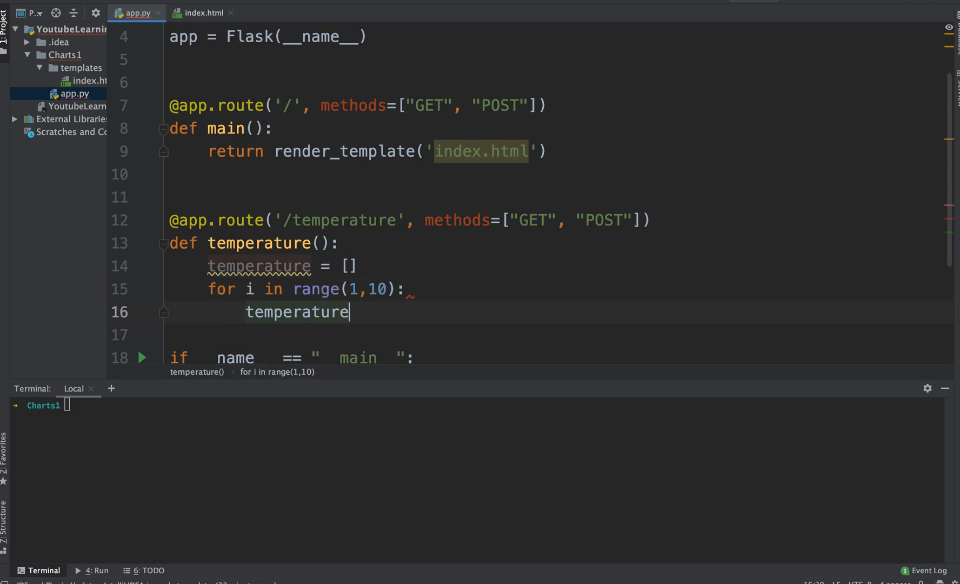
type(".append(rand")
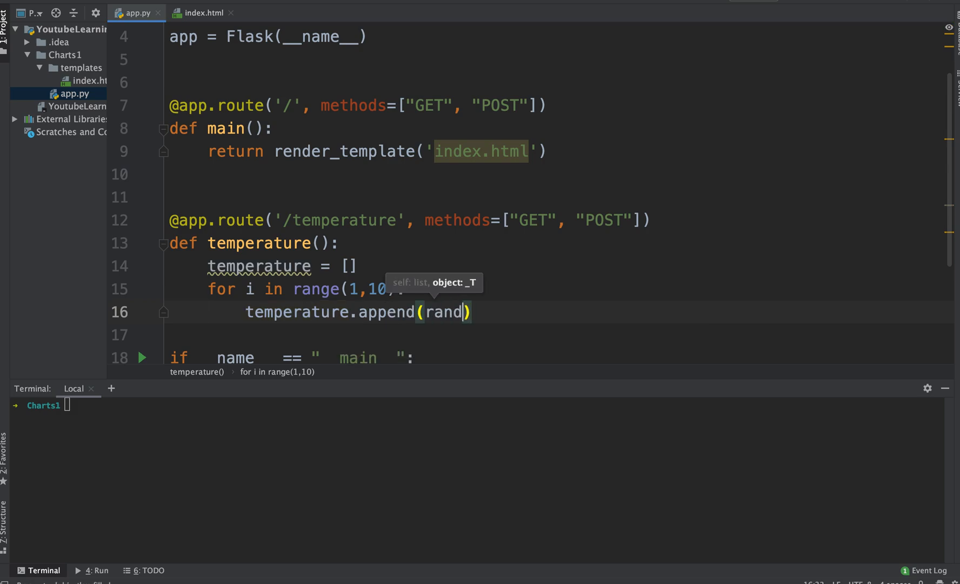
type("om.r")
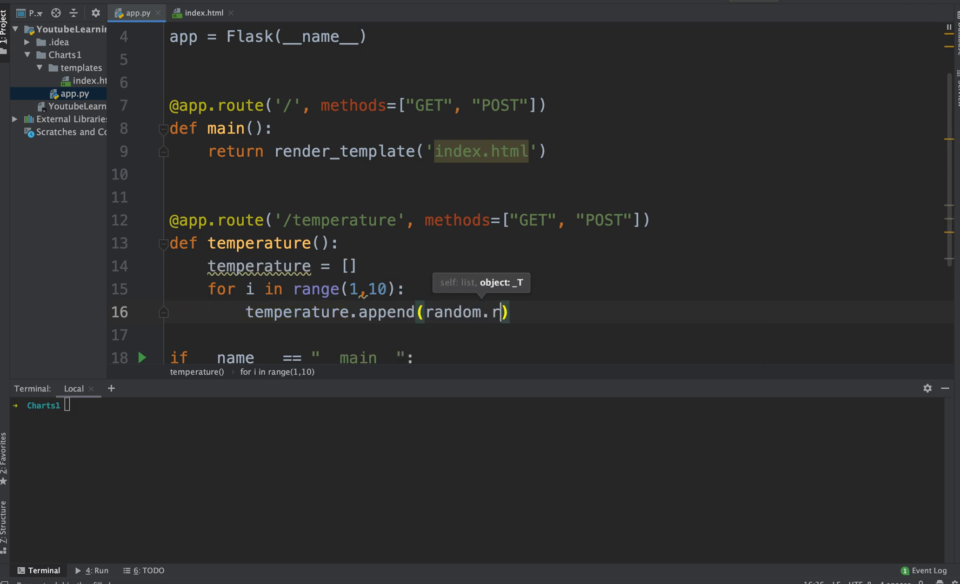
type("andint(")
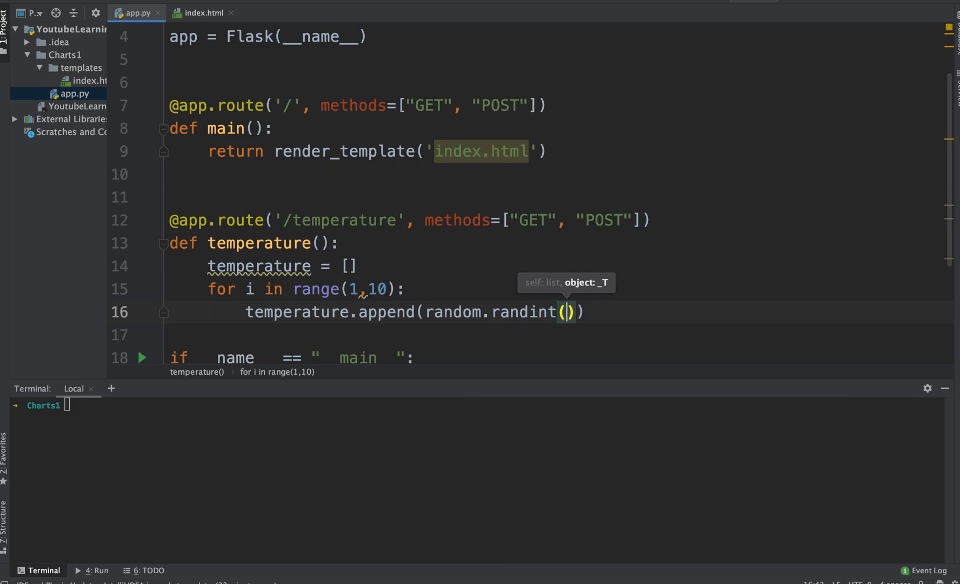
type("0,100")
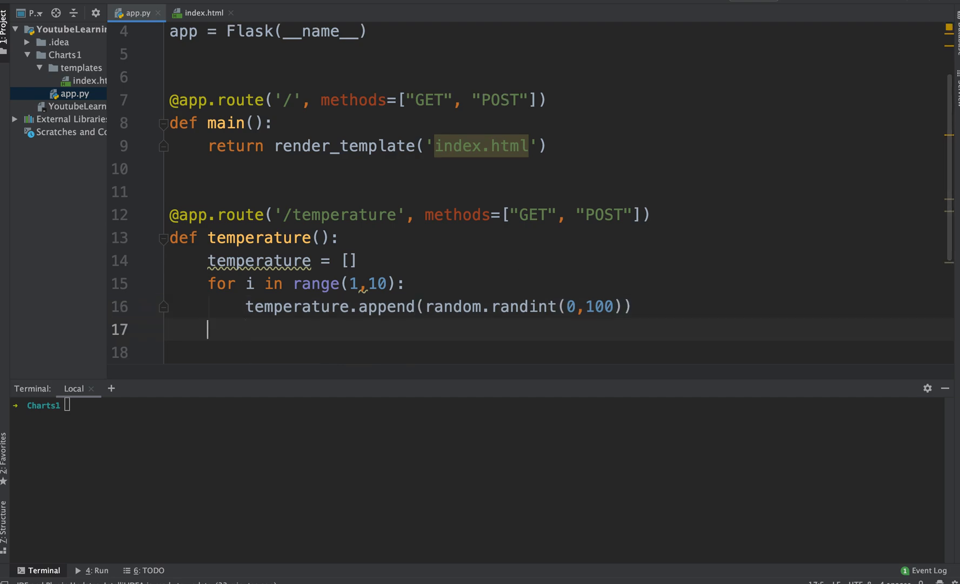
- Build data = {"temperature": temperature} and return data, then clear the terminal
type("data = {")
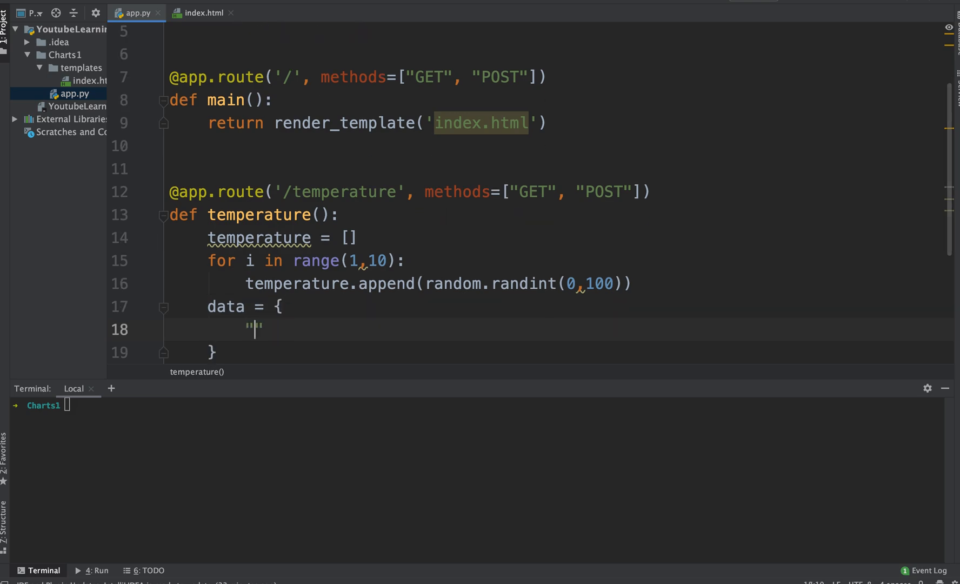
type("temperature")
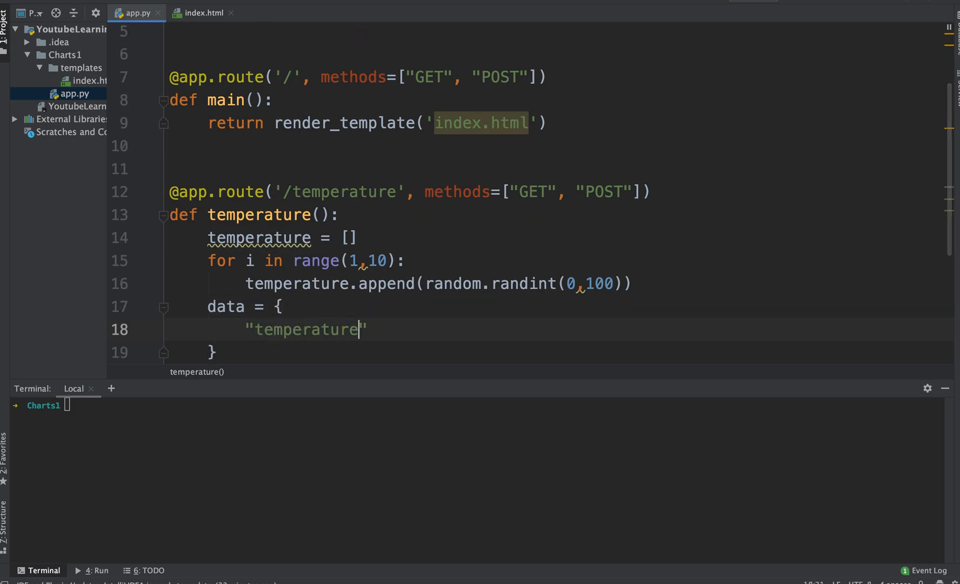
type(":")
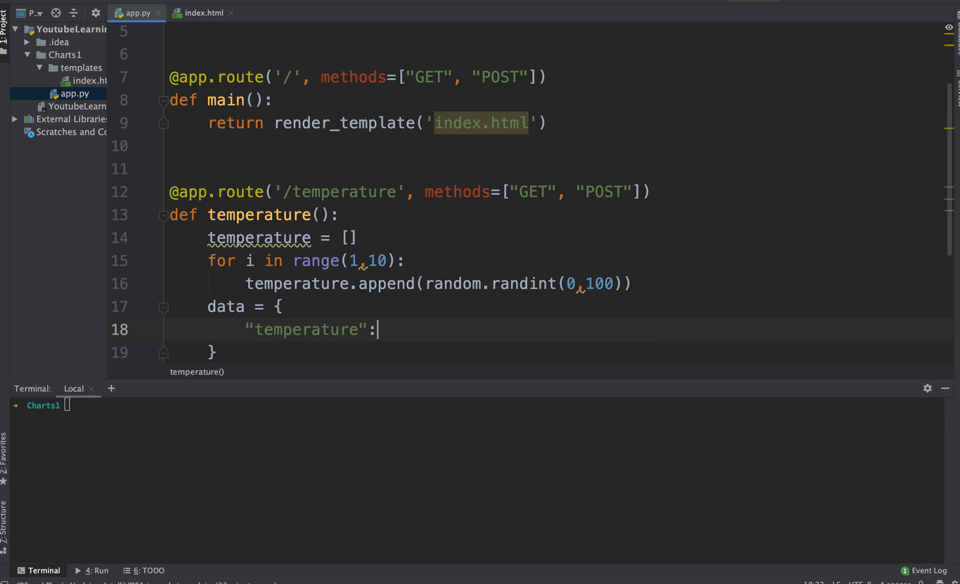
type("te,")
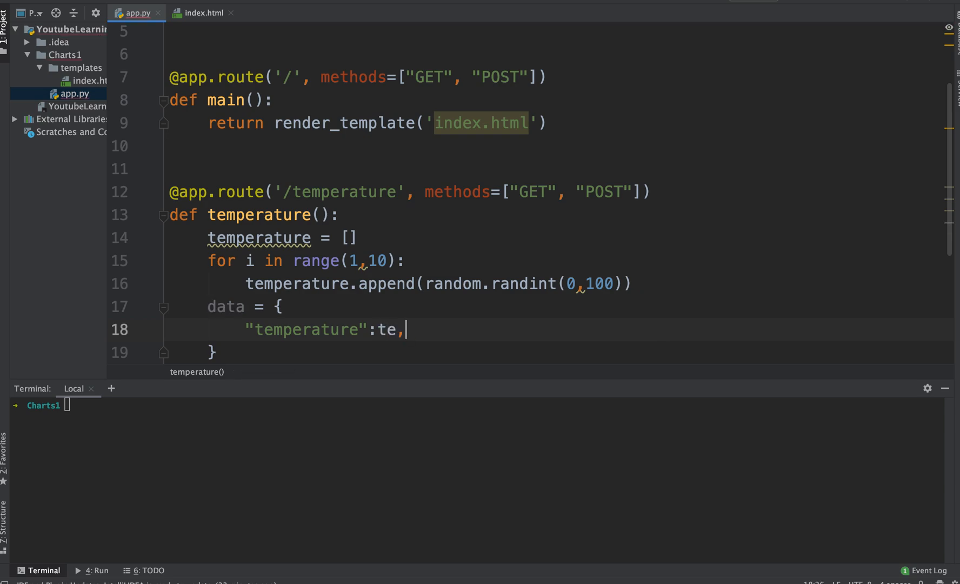
type("m")
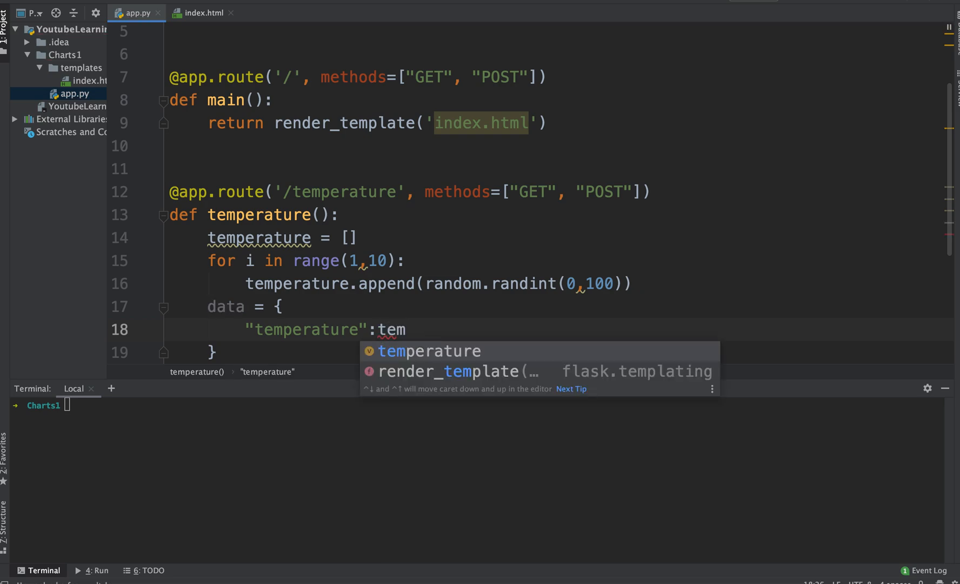
key("Tab")
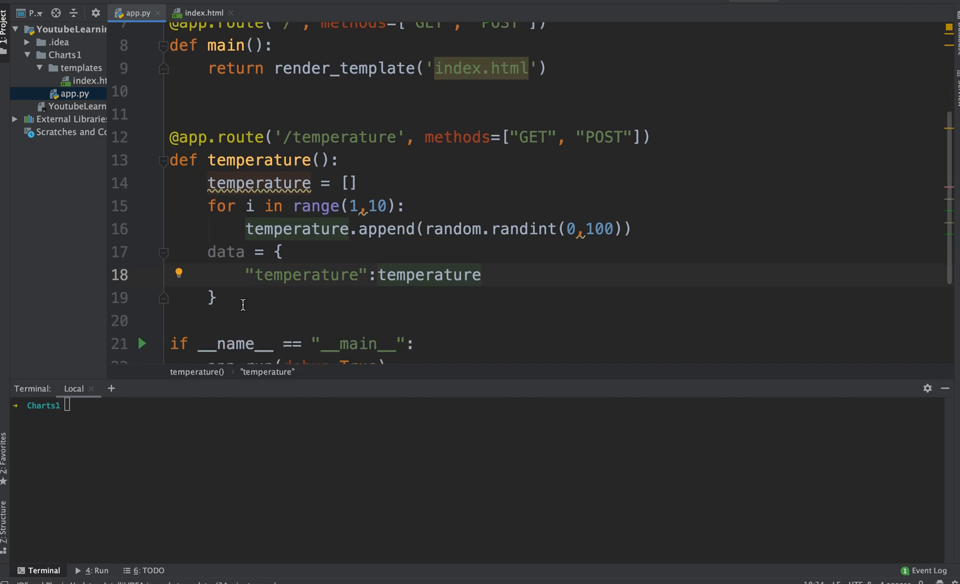
type("re")
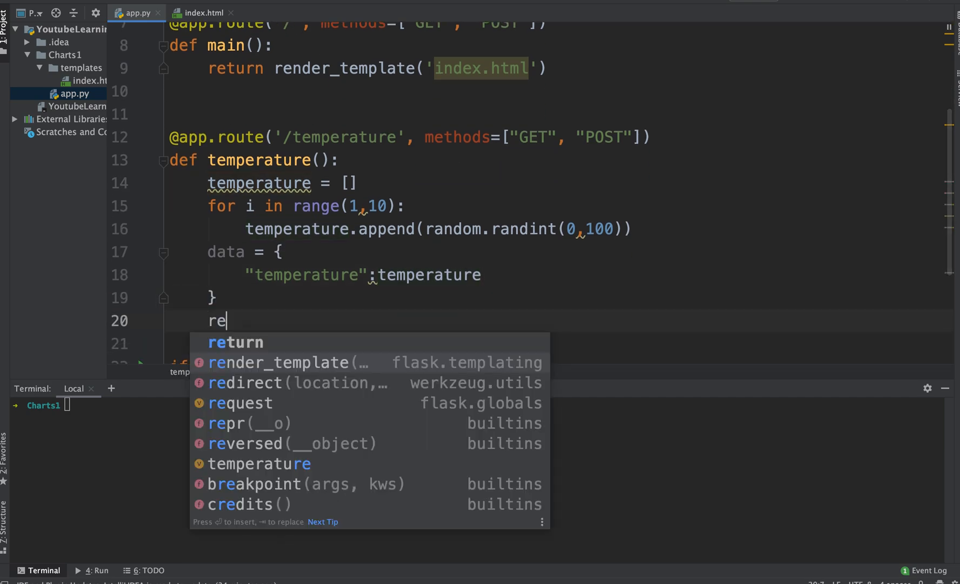
key("Escape")
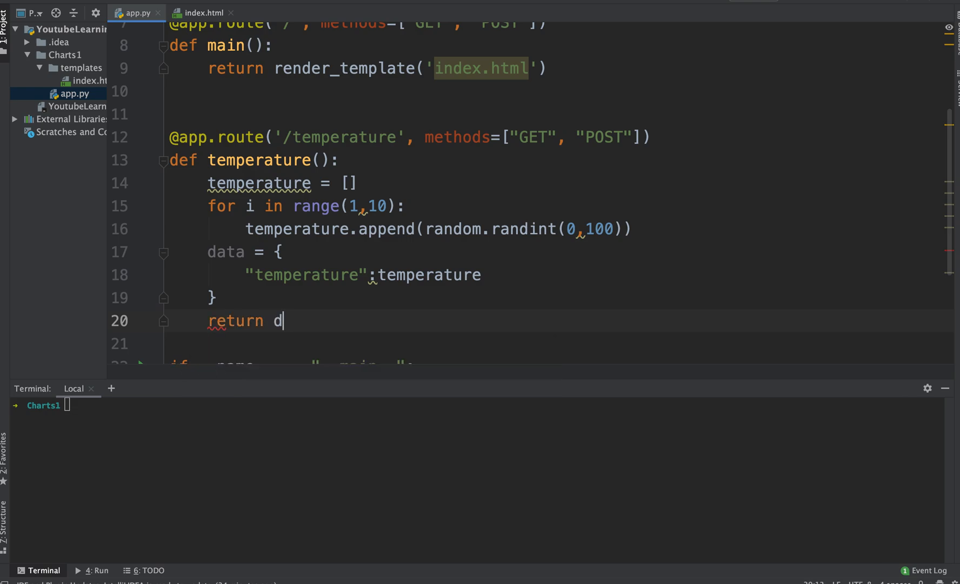
type("ata")
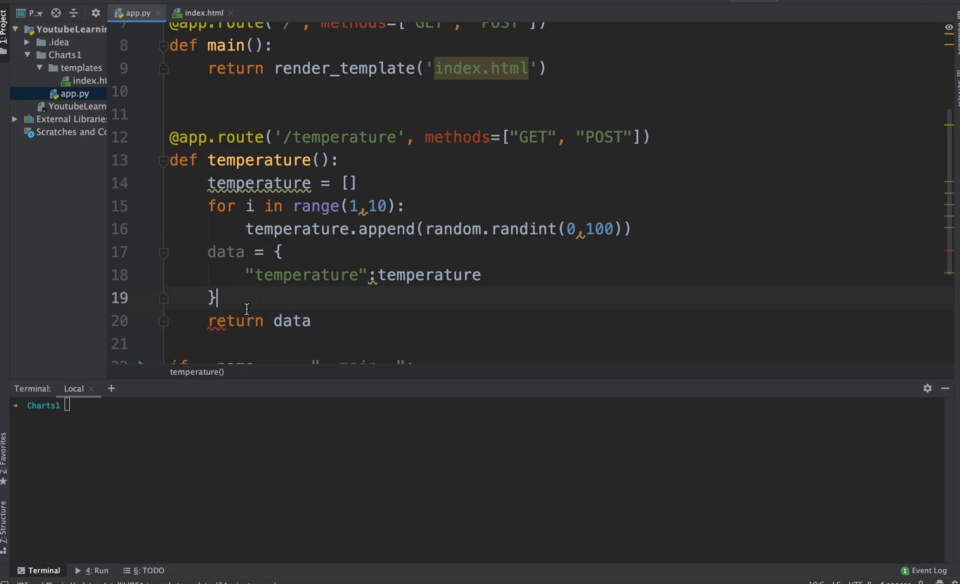
type("clear")
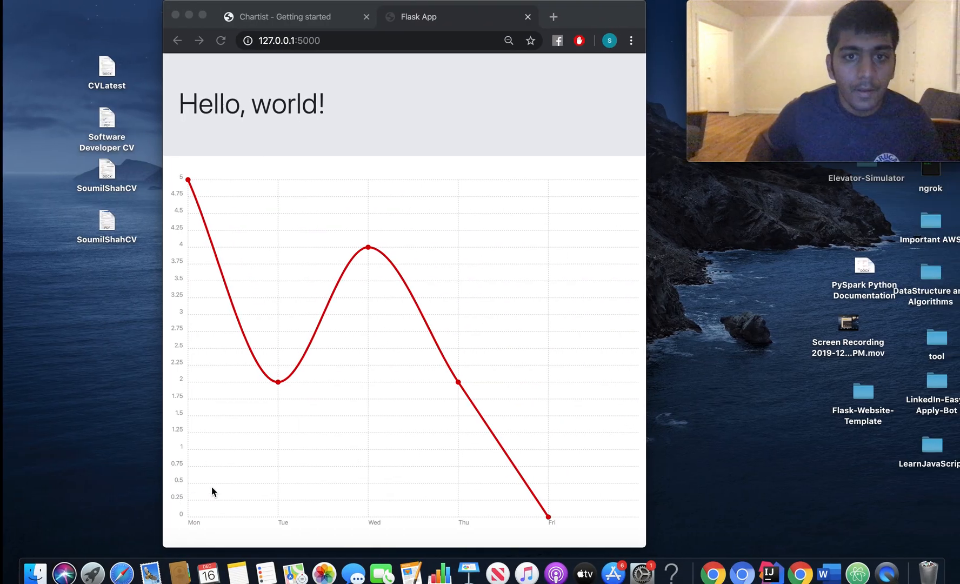
- Navigate Chrome to 127.0.0.1:5000/temperature to request the new route
left_click(299, 40)
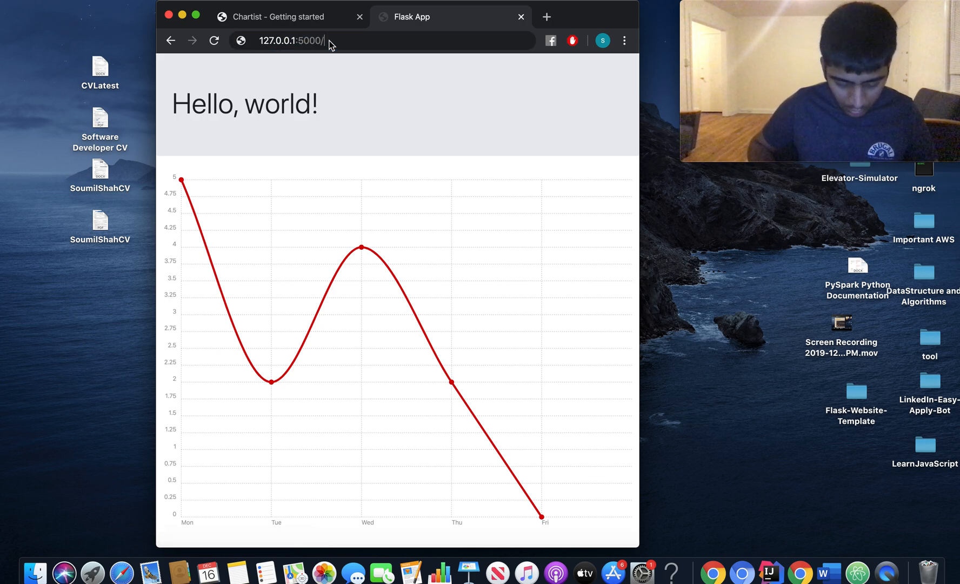
type("temp")
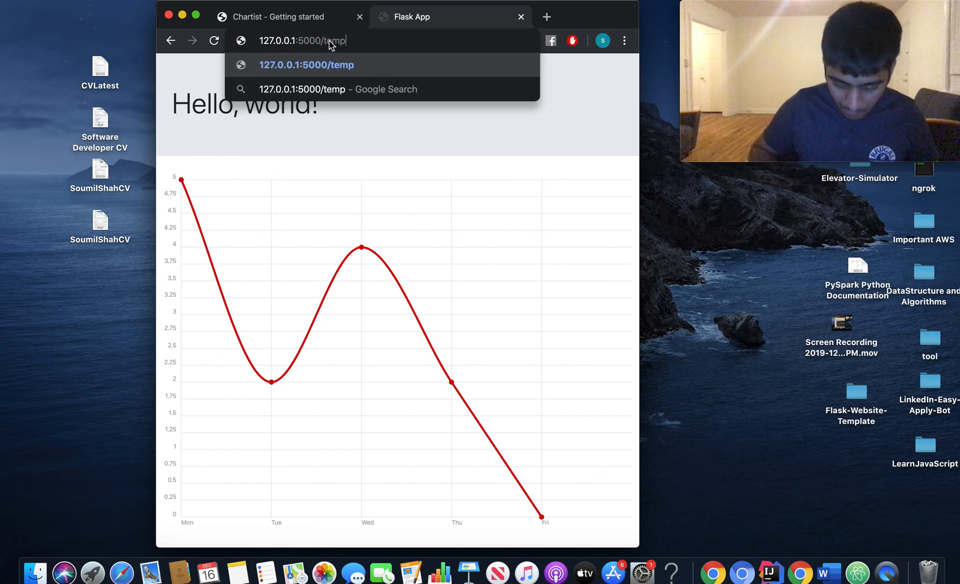
type("temperature")
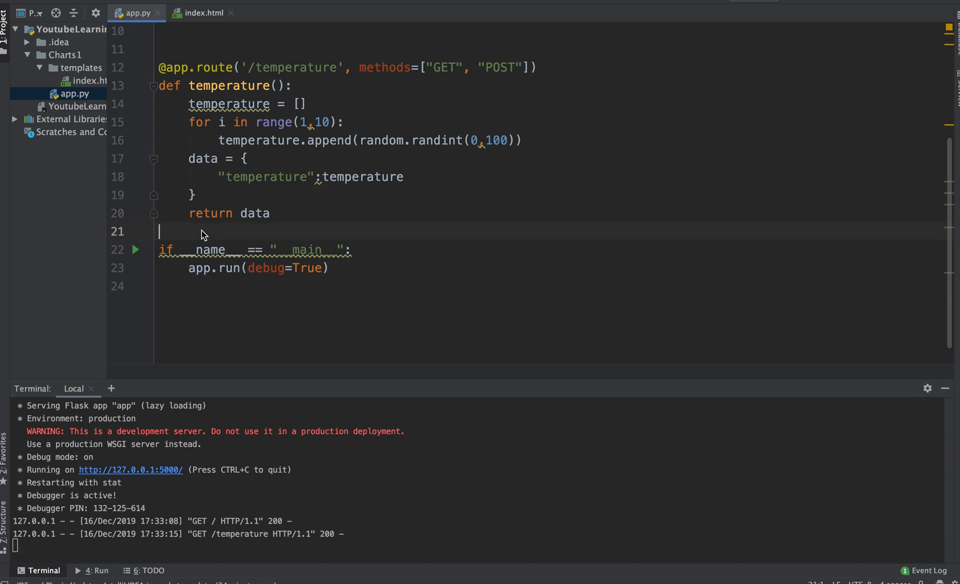
- In index.html insert $('/temperature') below the sample YData line, then return to app.py
left_click(203, 12)
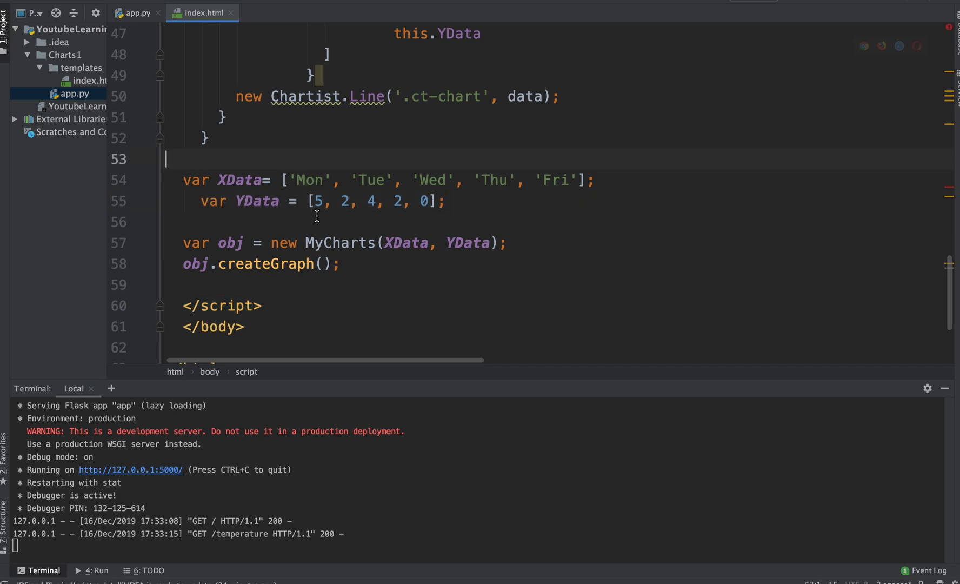
left_click(239, 180)
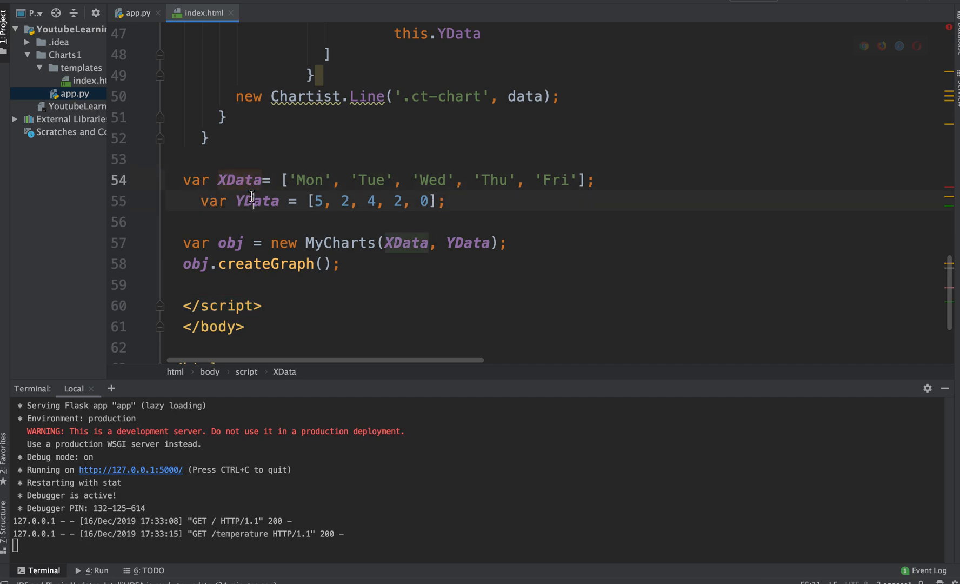
double_click(256, 201)
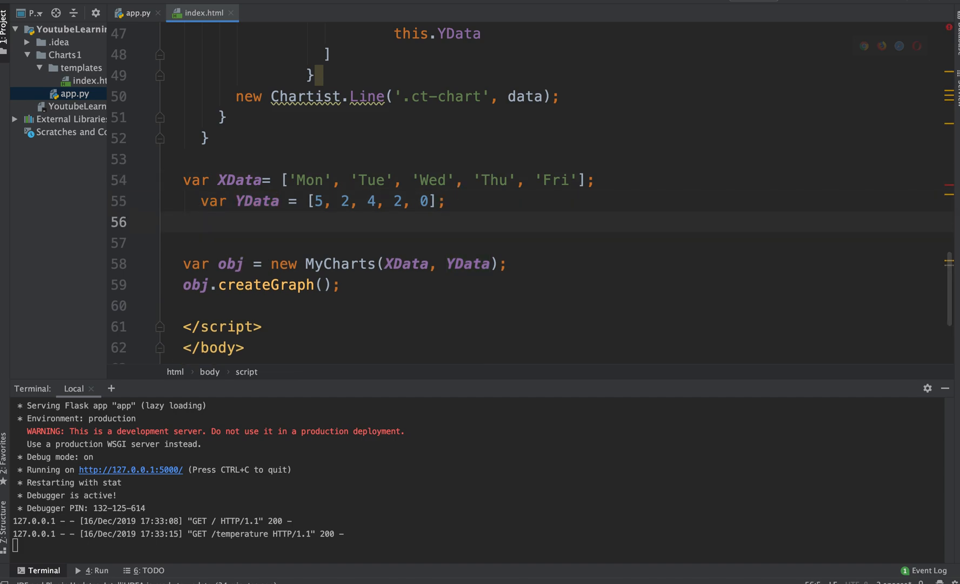
type("$()")
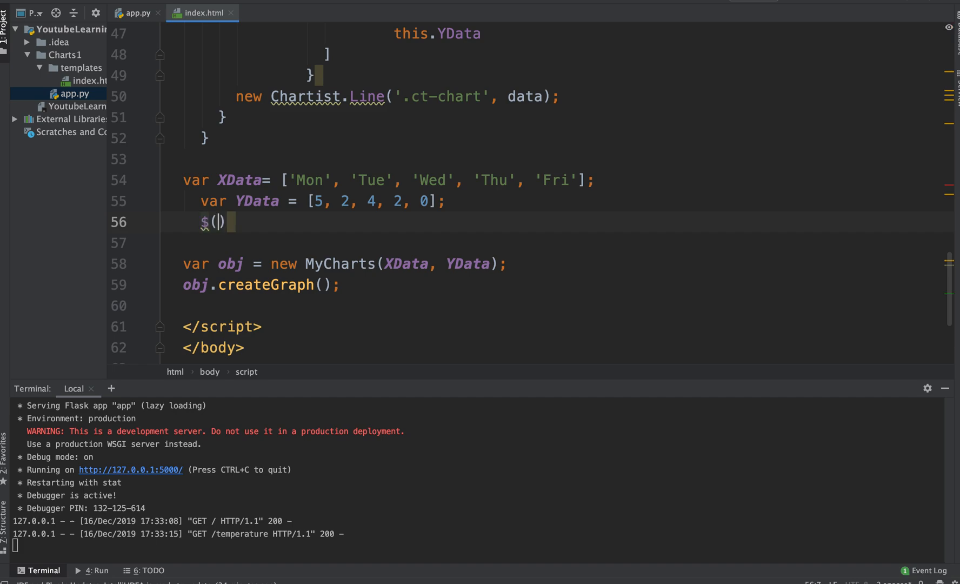
type("''")
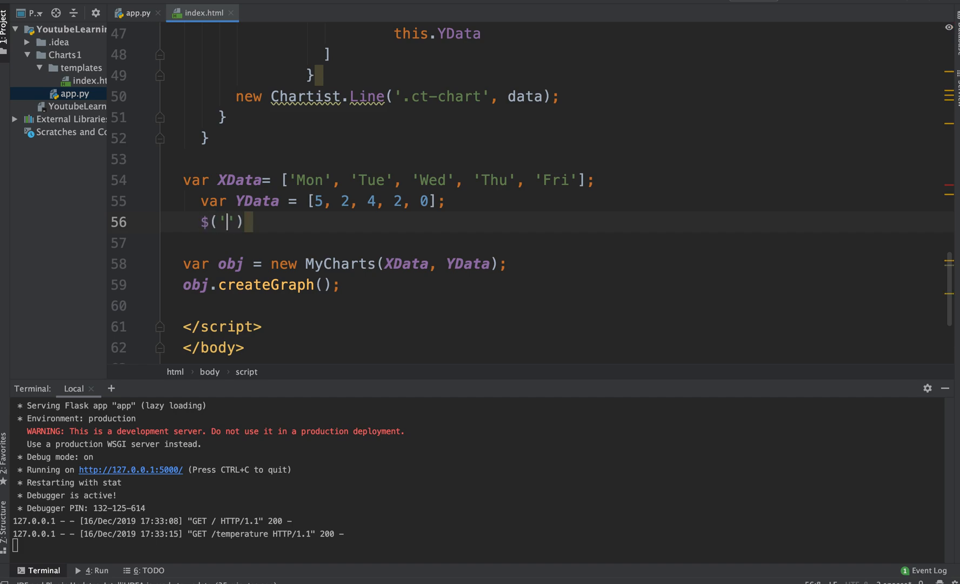
type("/temperature")
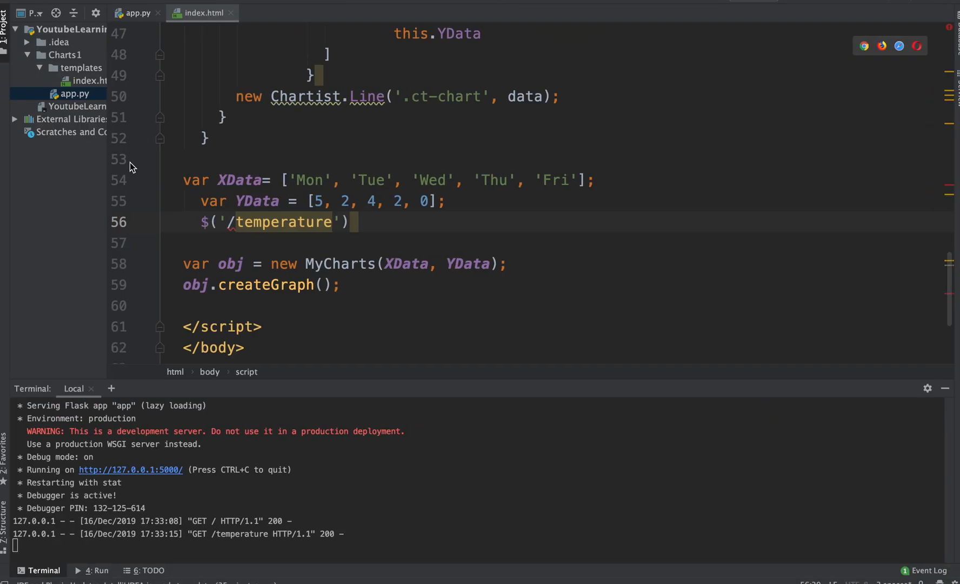
left_click(134, 12)
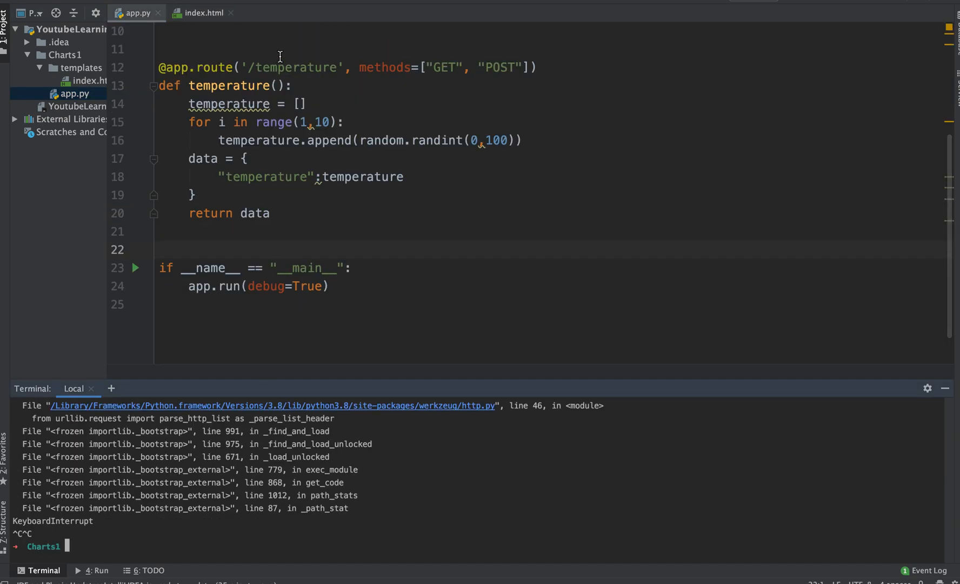
double_click(295, 67)
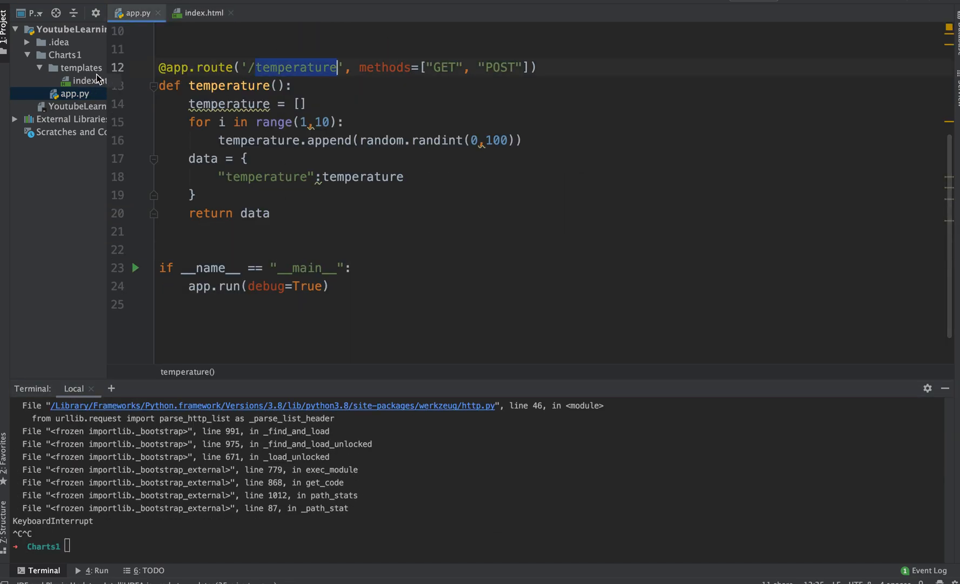
left_click(200, 12)
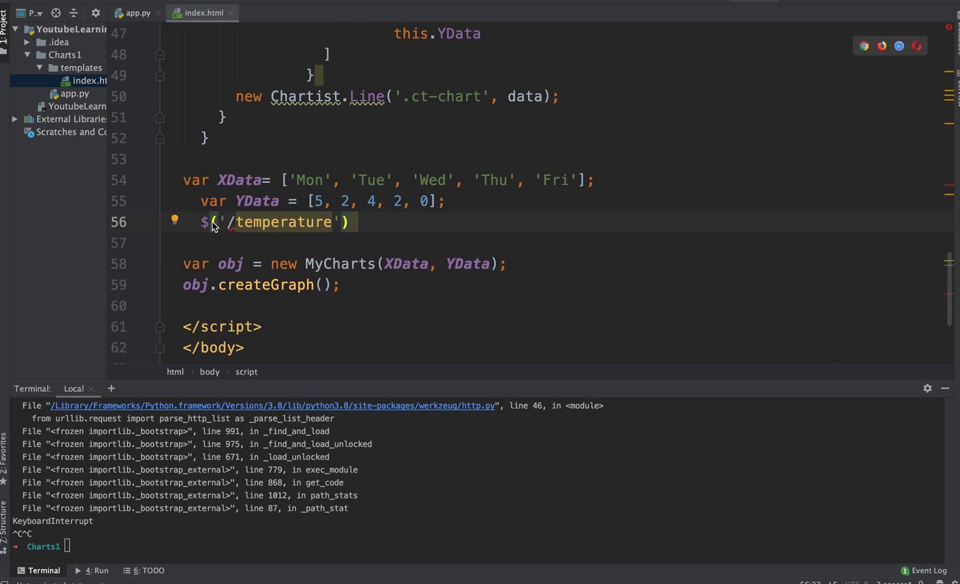
- Change the line to var data = $.get('/temperature');
type(".get")
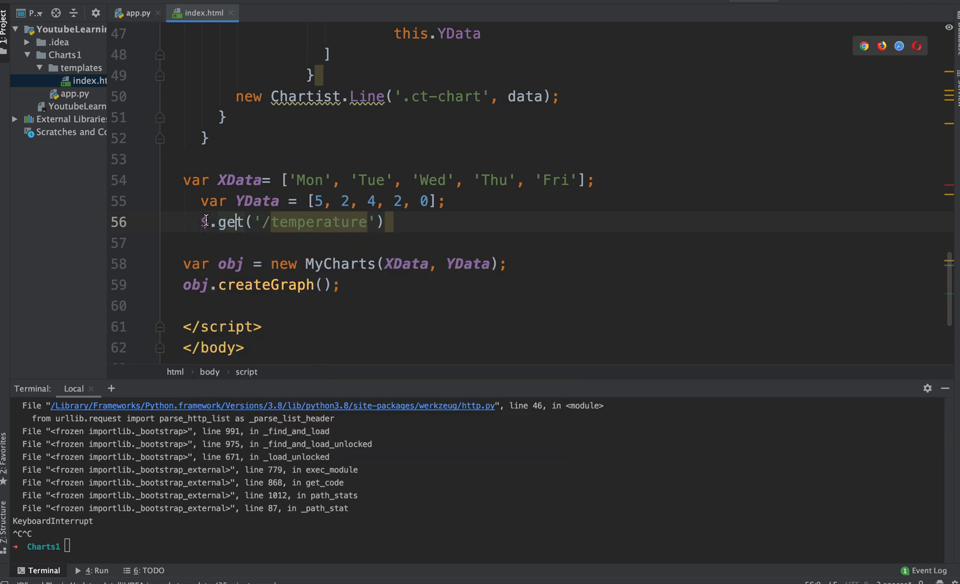
type("var")
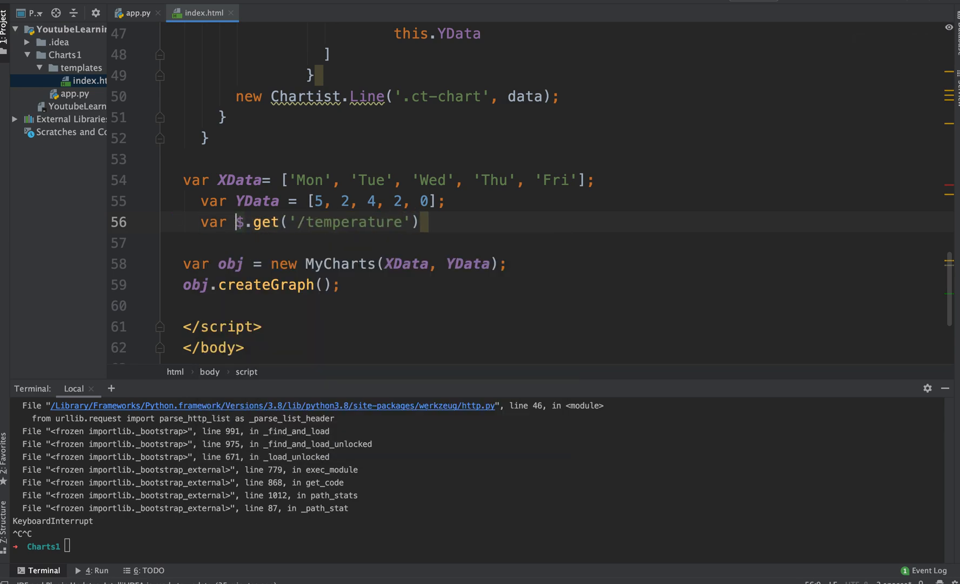
type("da")
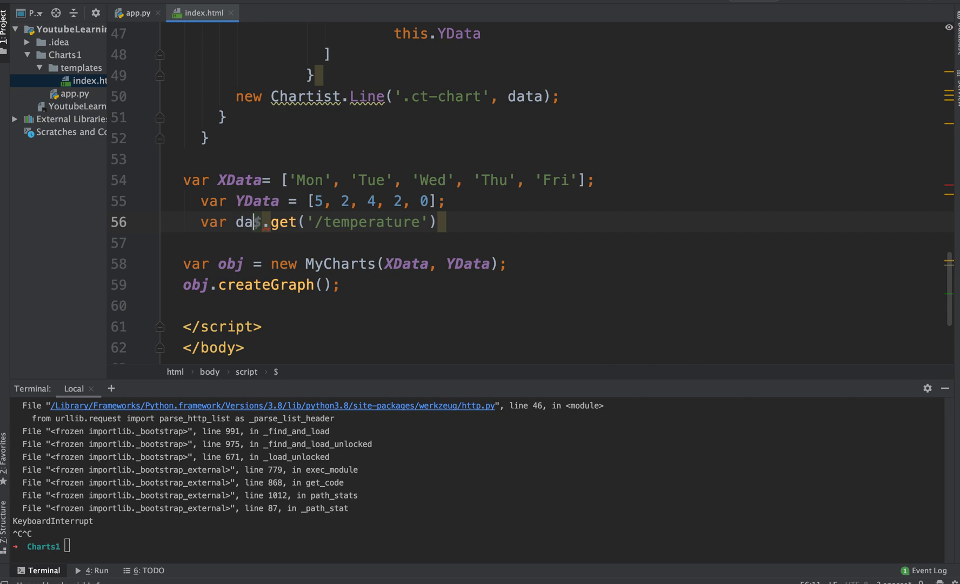
type("ta =")
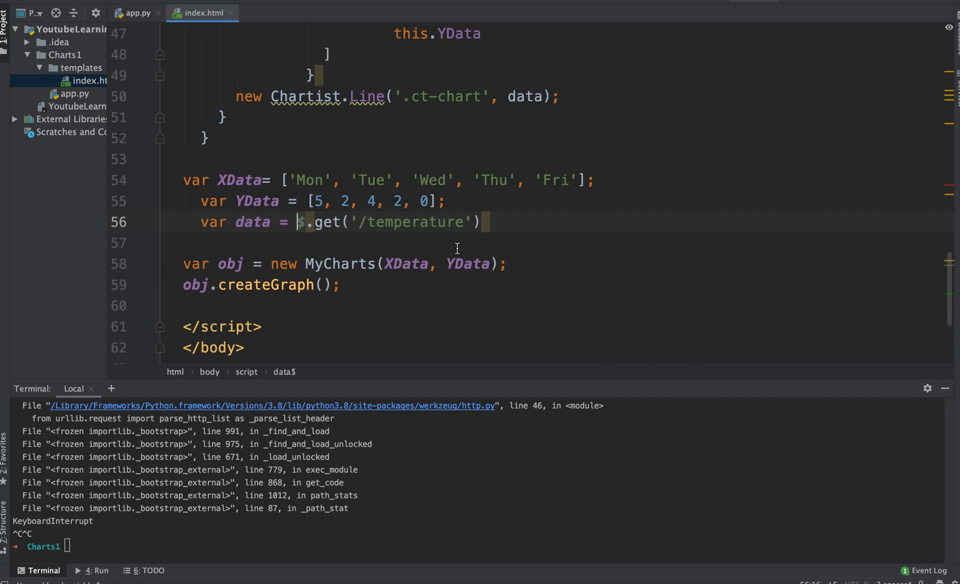
type("'")
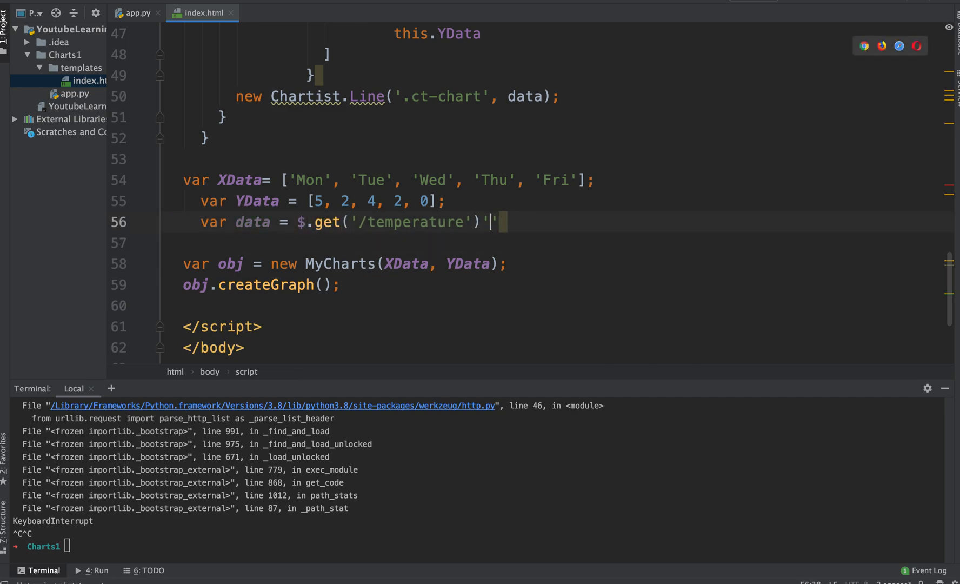
type(";")
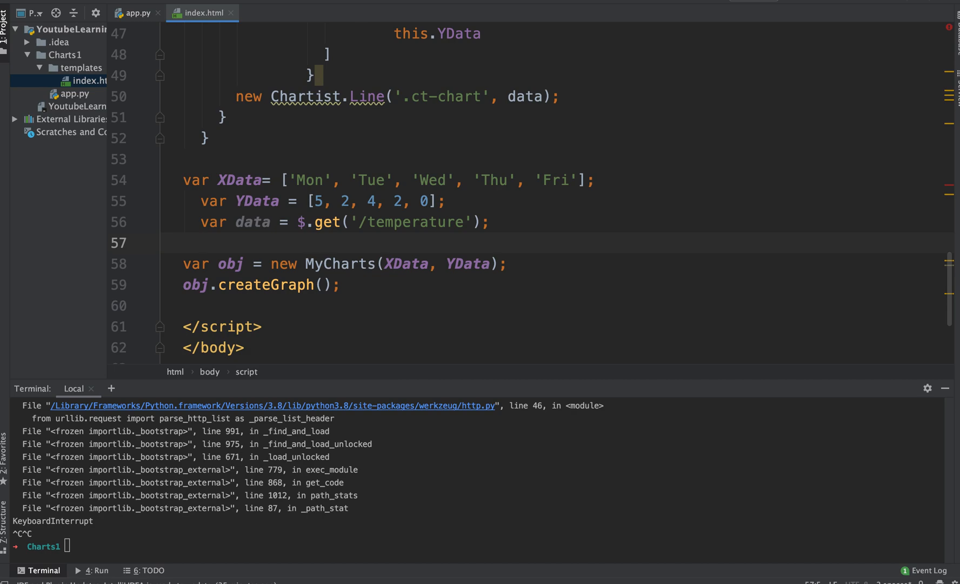
- Start var tm = data.done(function (resp) { ... }) below the GET request
type("vat t")
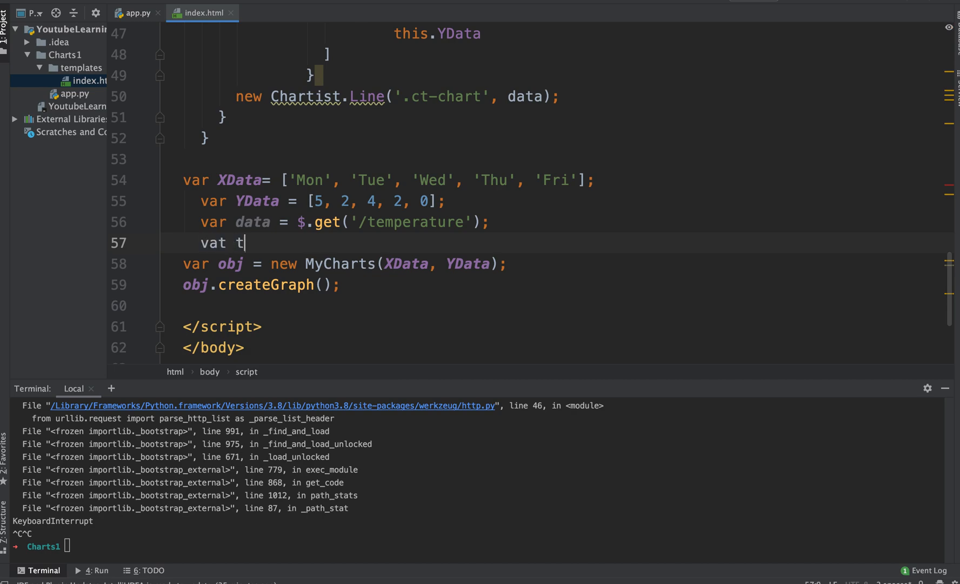
type("m =")
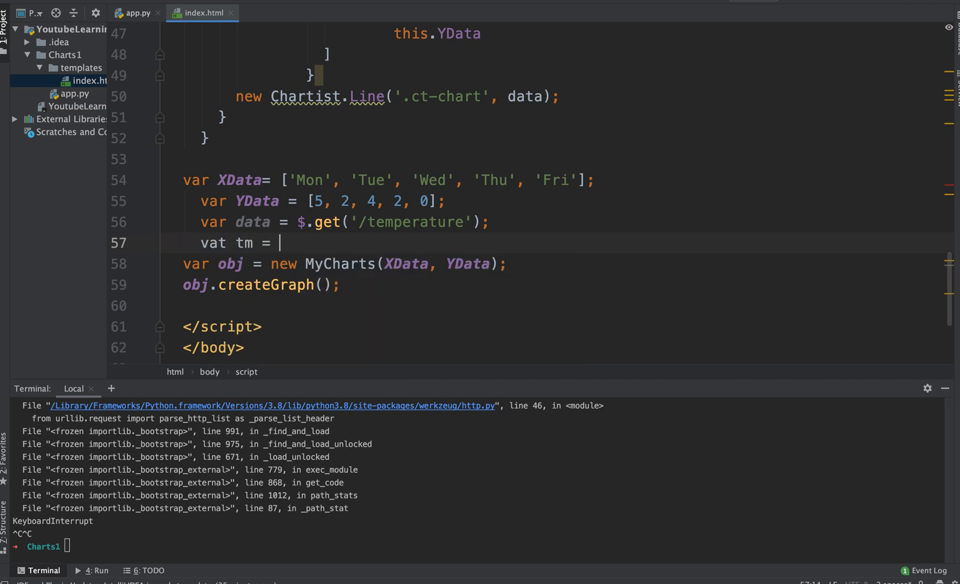
type("data.")
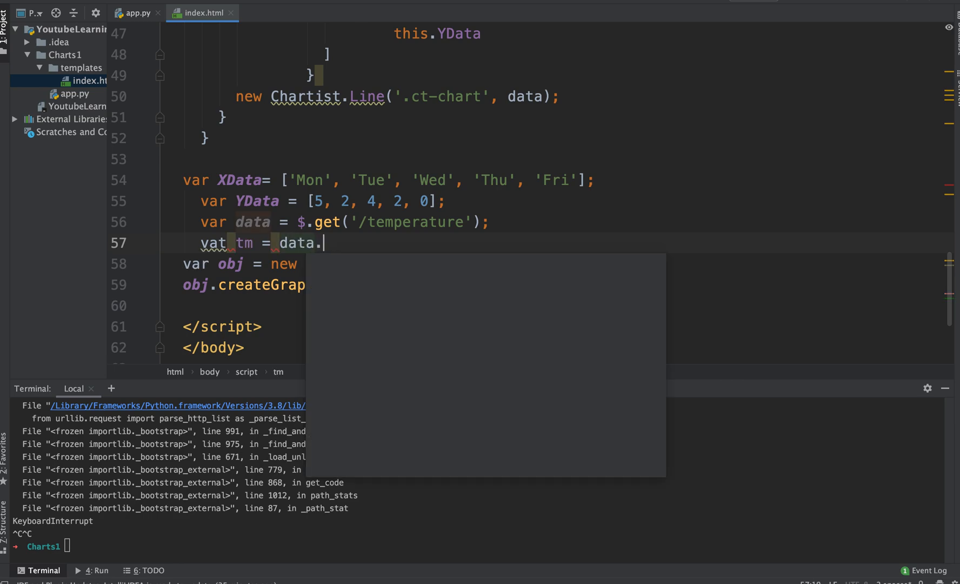
type("done")
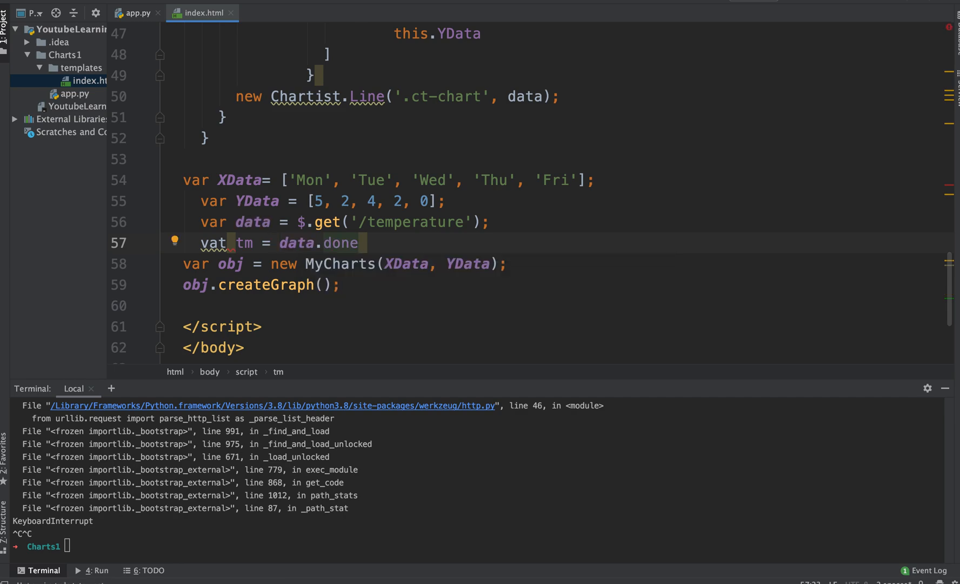
type("()")
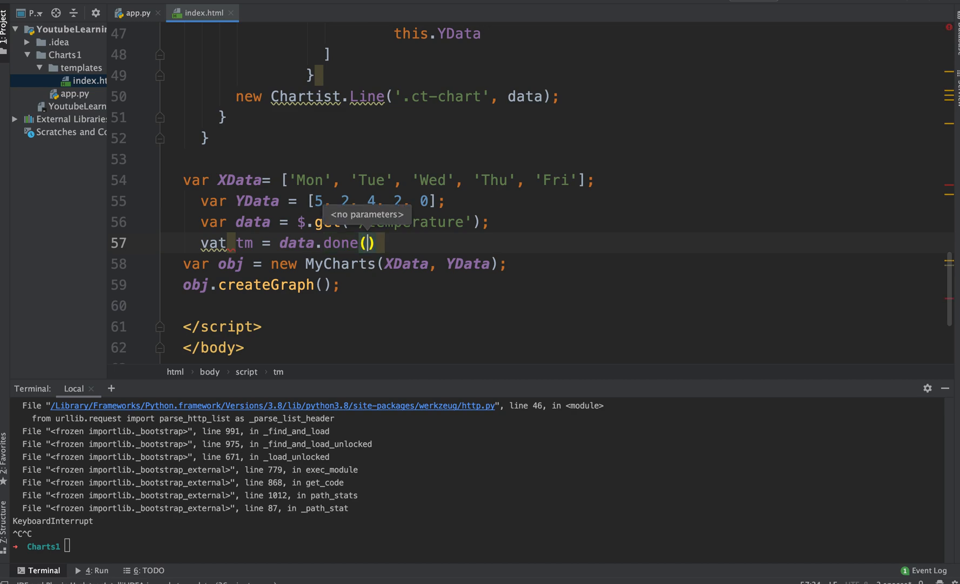
type("function (")
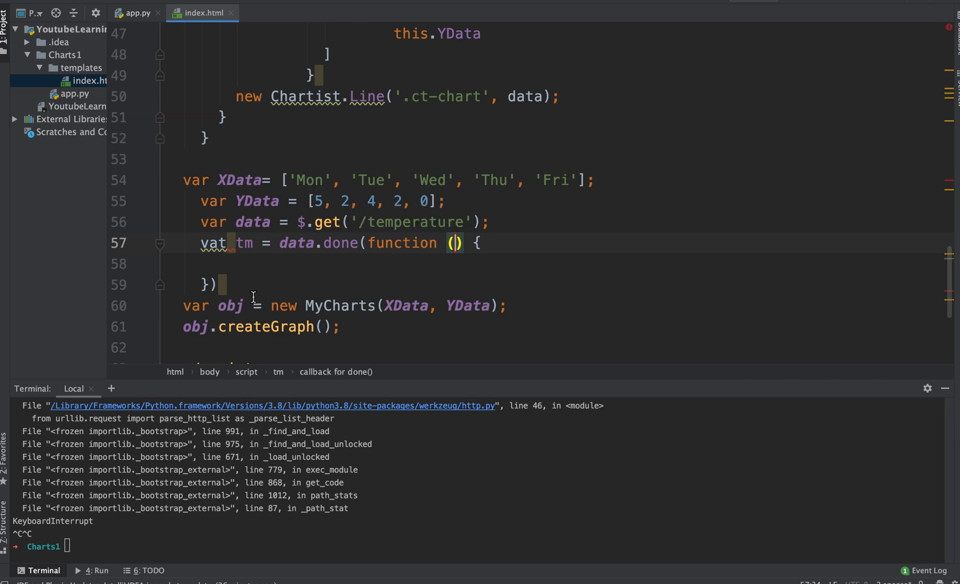
type("resp")
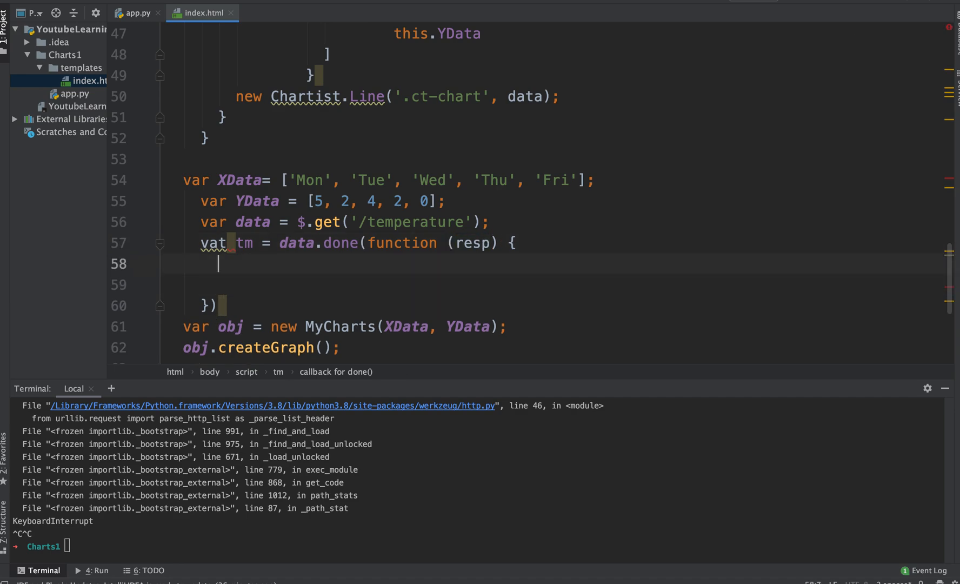
- Inside the callback log "JSON DATA" and resp.temperature to the console
type("console.")
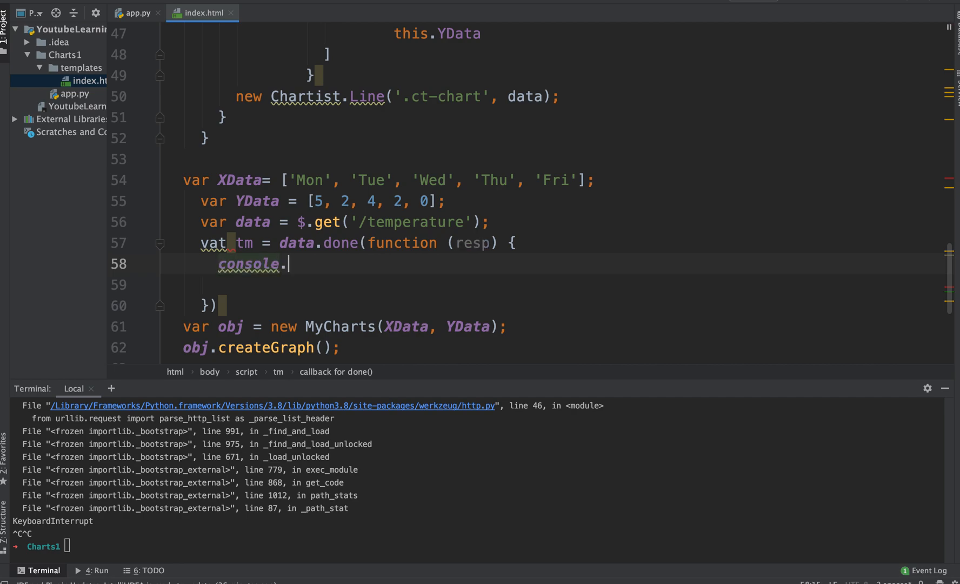
type("log()")
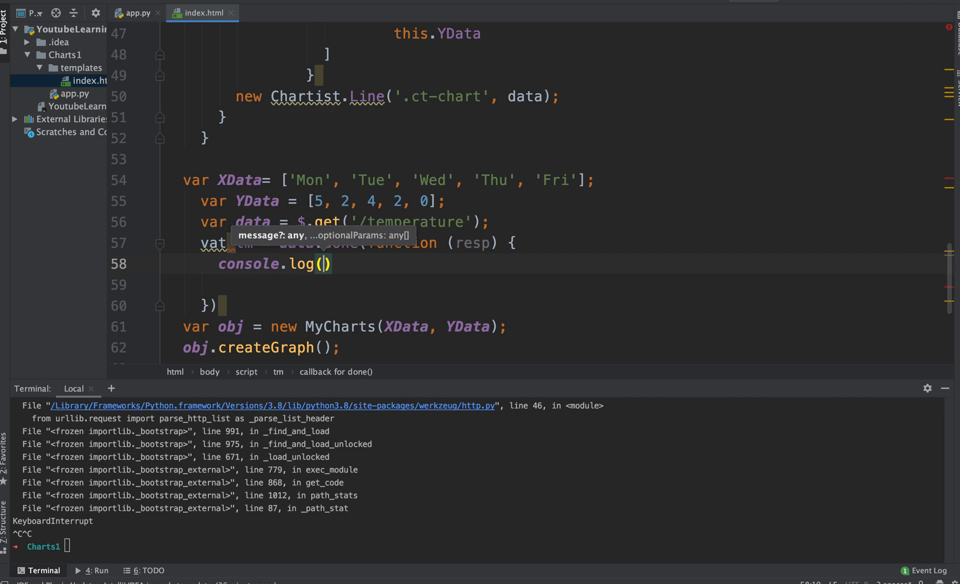
type("resp.")
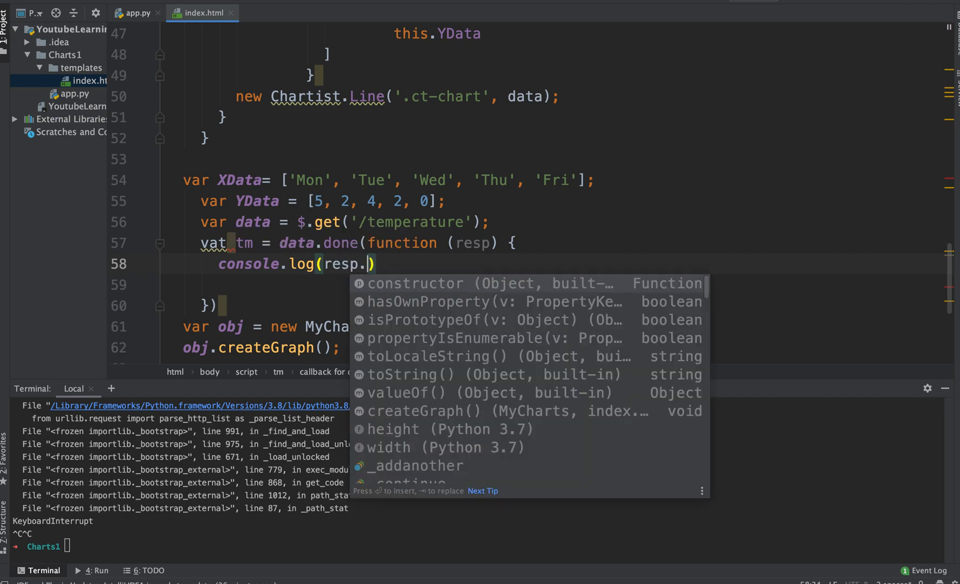
type("temper")
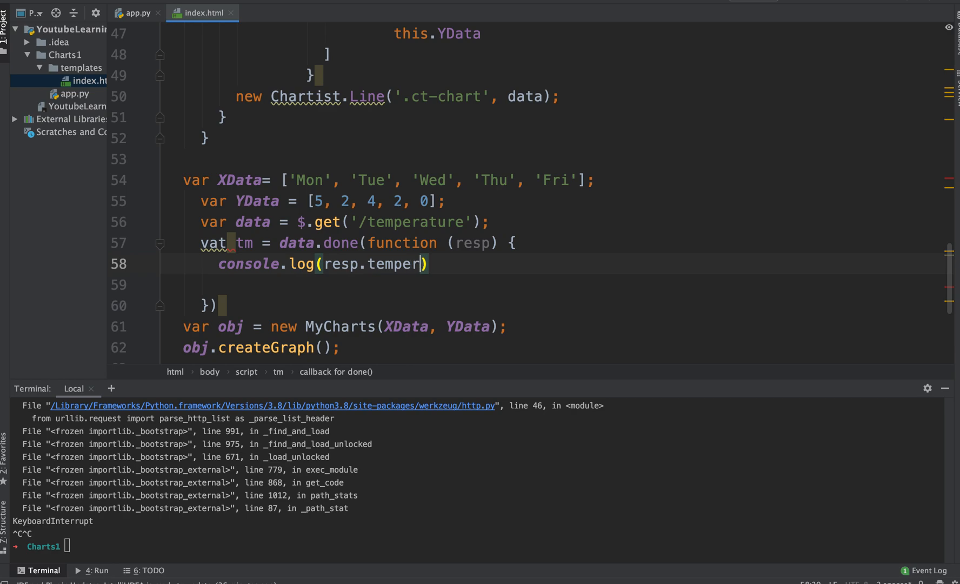
type("ature")
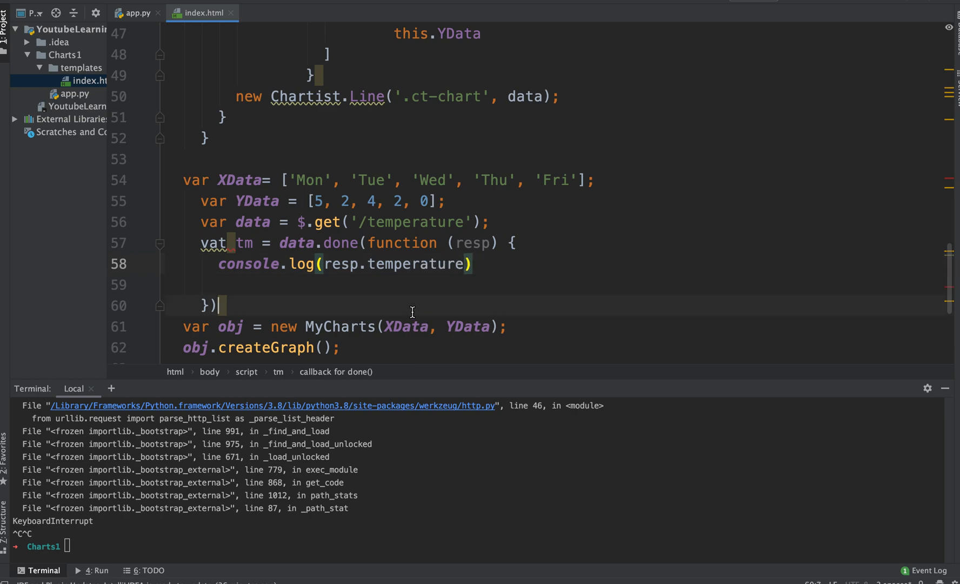
type(";")
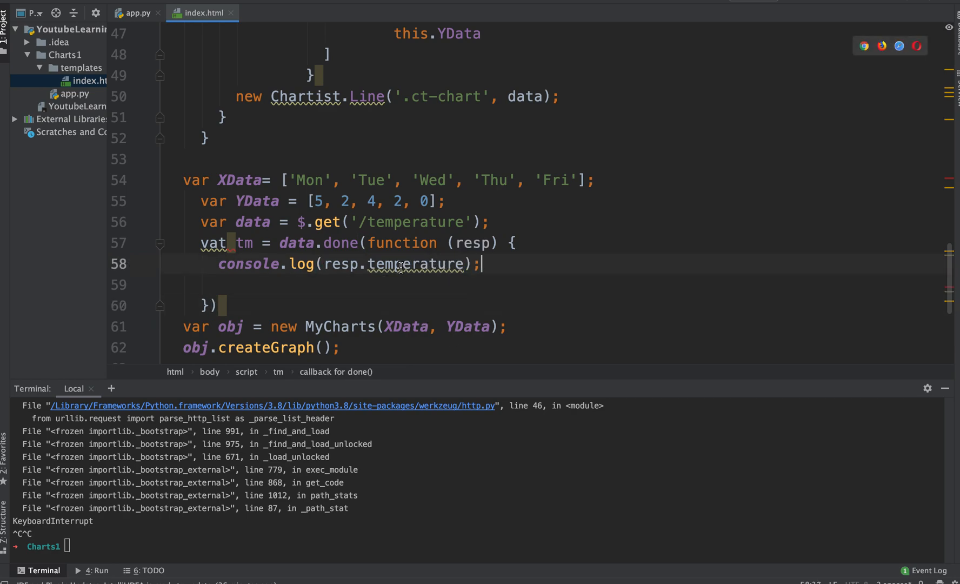
type("\"\"")
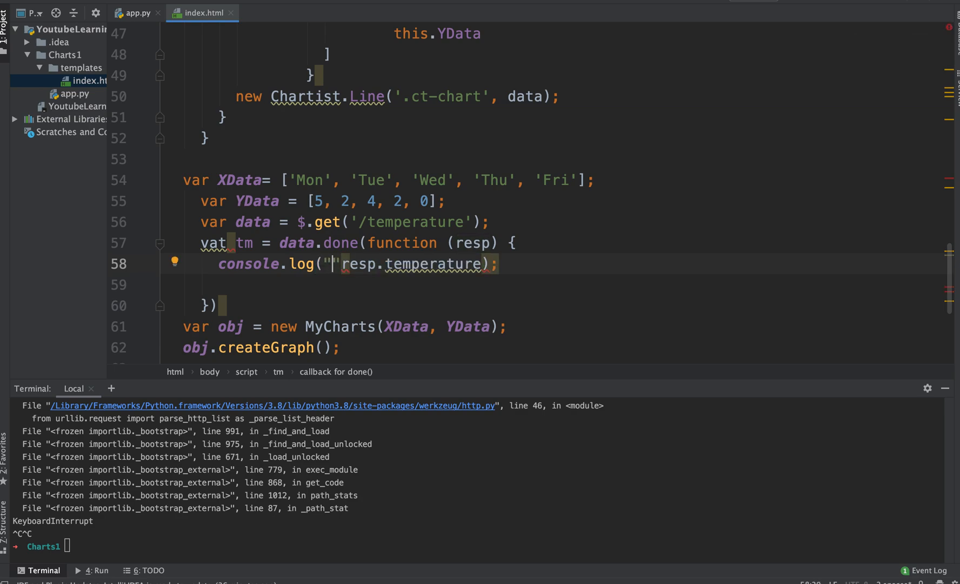
type("JSON DATA")
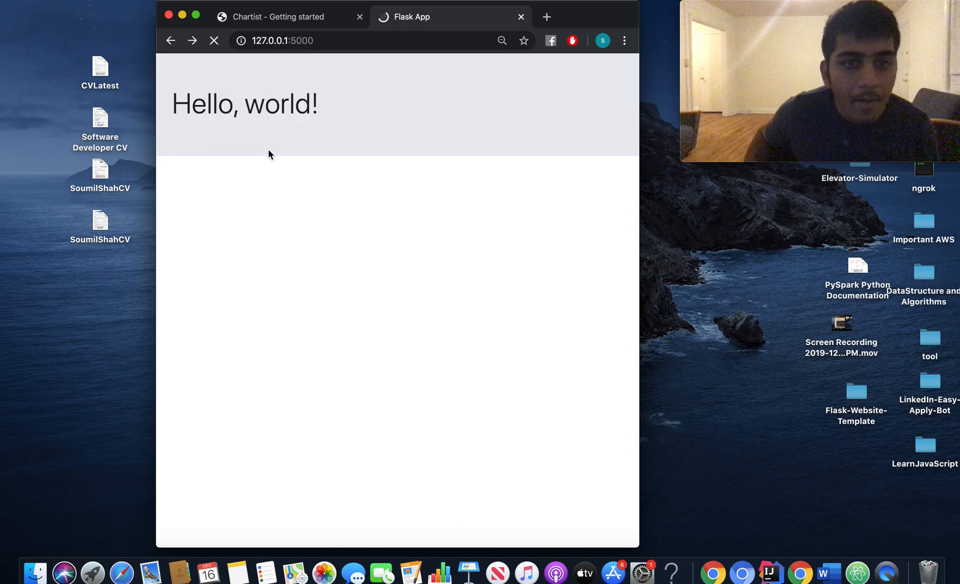
- Reload the page, expand the logged Array(9) in the DevTools console, then close DevTools
left_click(214, 41)
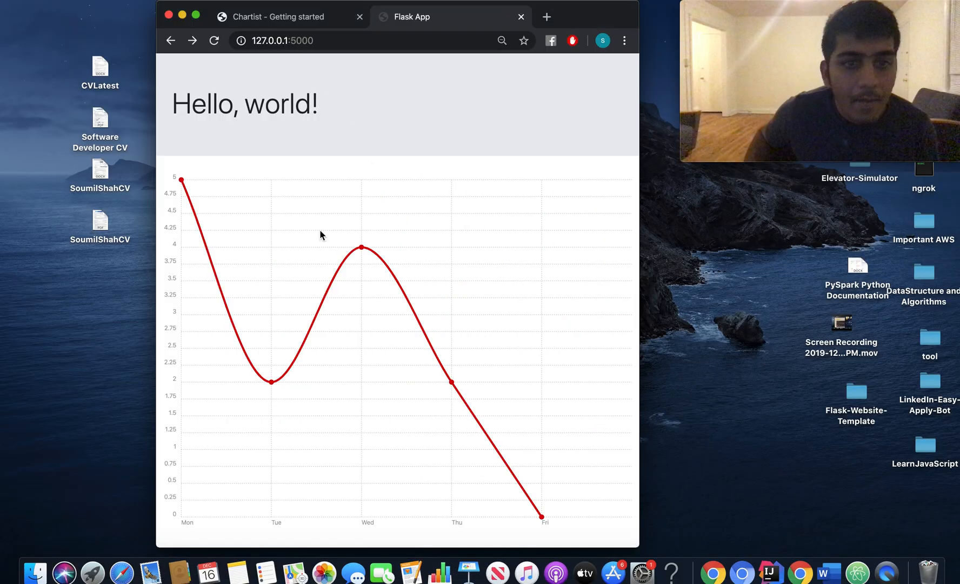
mouse_move(350, 386)
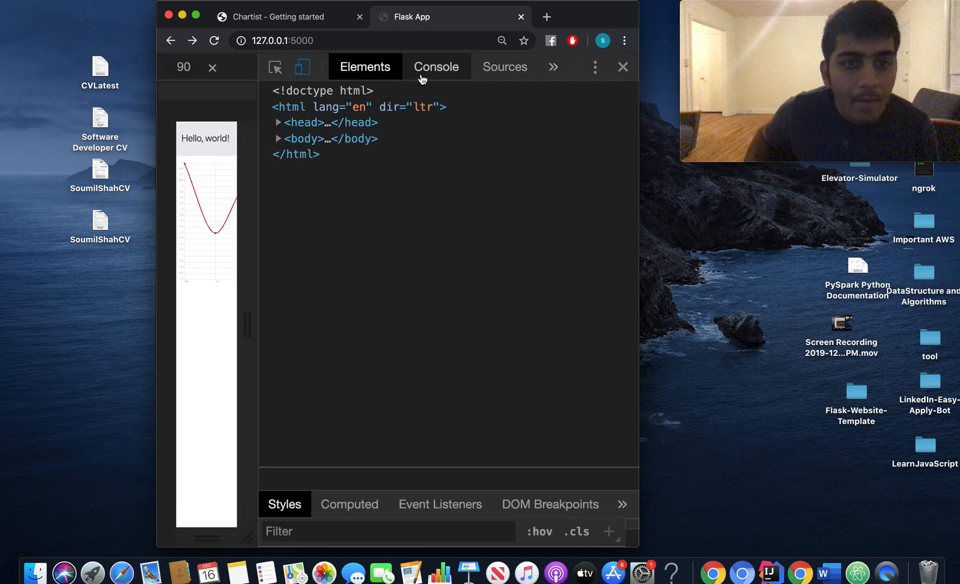
left_click(436, 67)
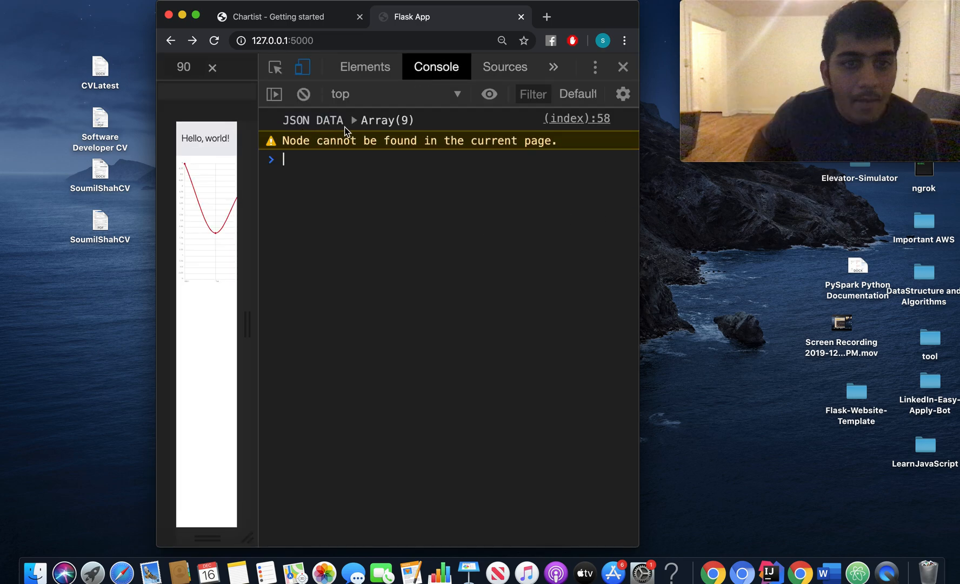
left_click(353, 120)
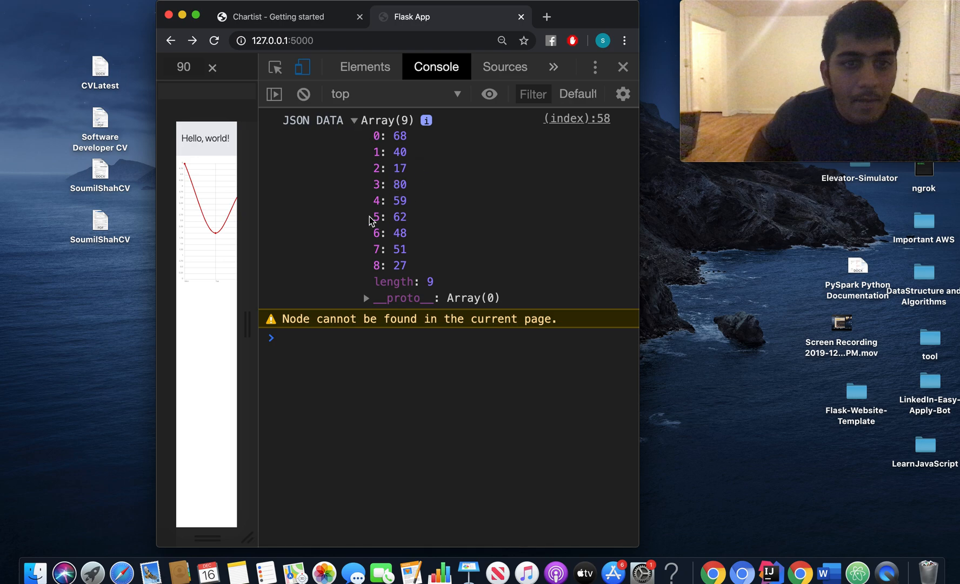
left_click(621, 67)
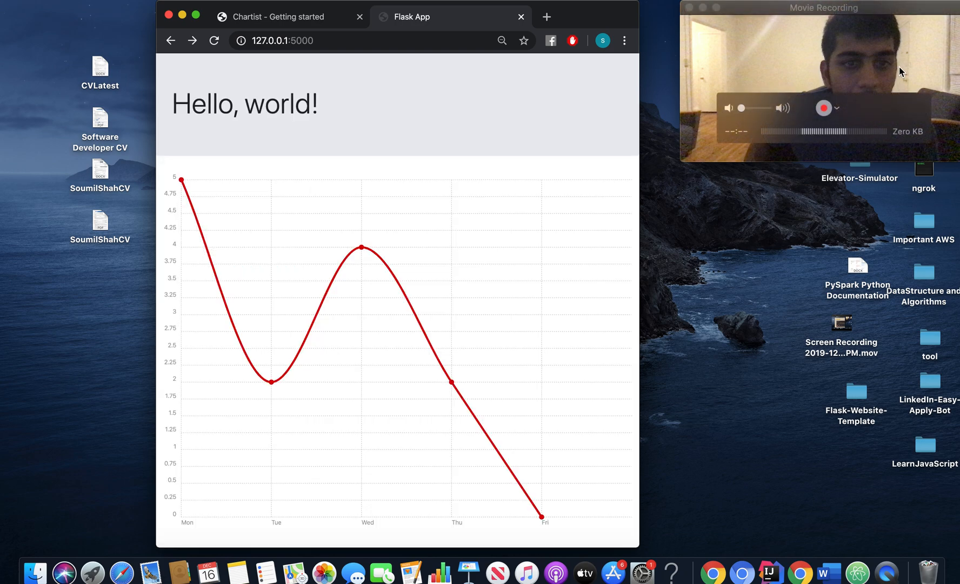
mouse_move(806, 74)
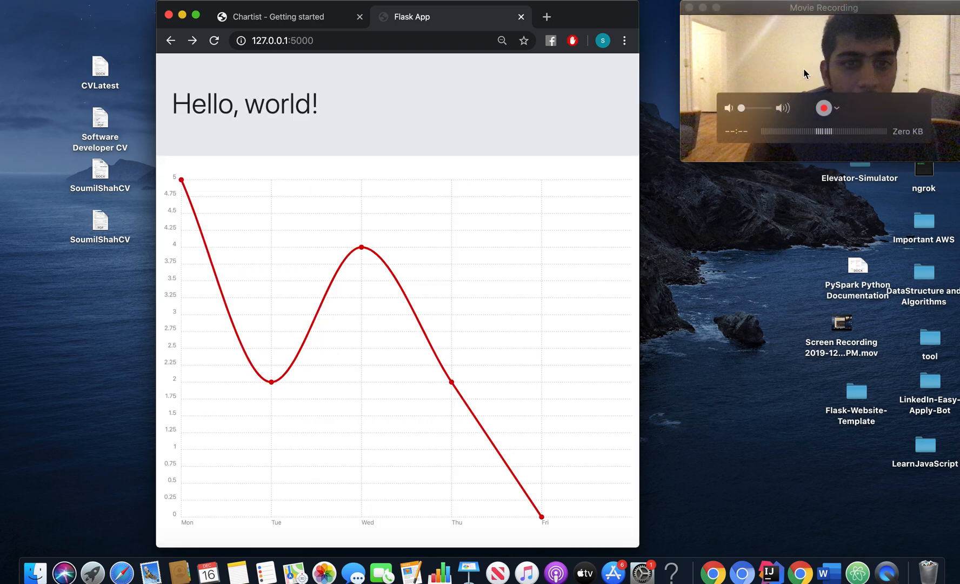
mouse_move(687, 162)
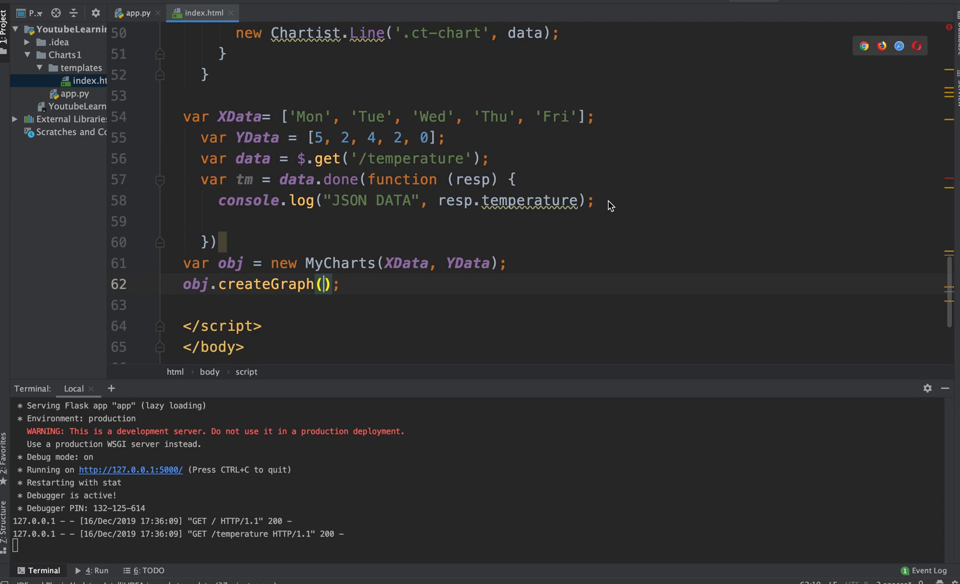
- Select the YData argument in the MyCharts constructor so it can be replaced with the fetched values
left_click(594, 200)
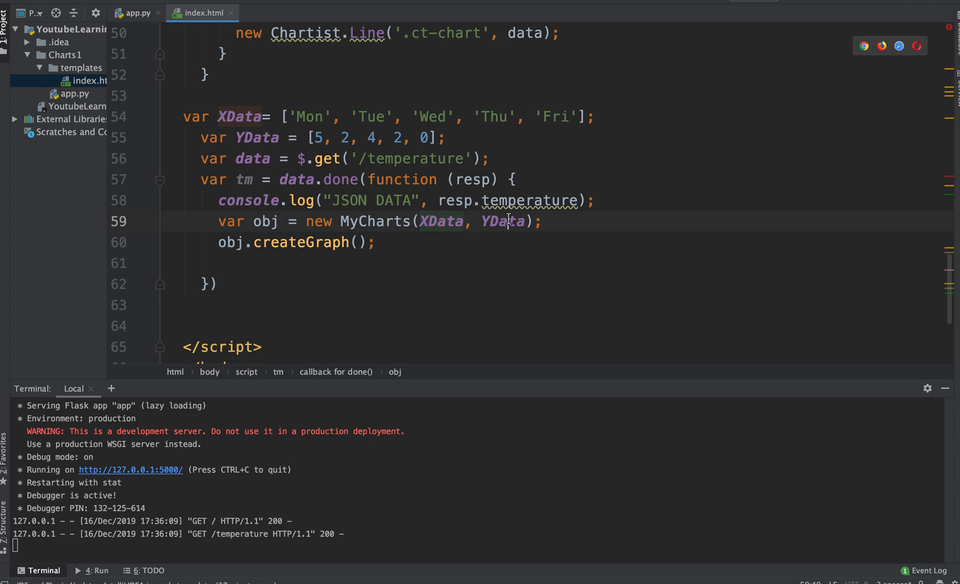
double_click(442, 220)
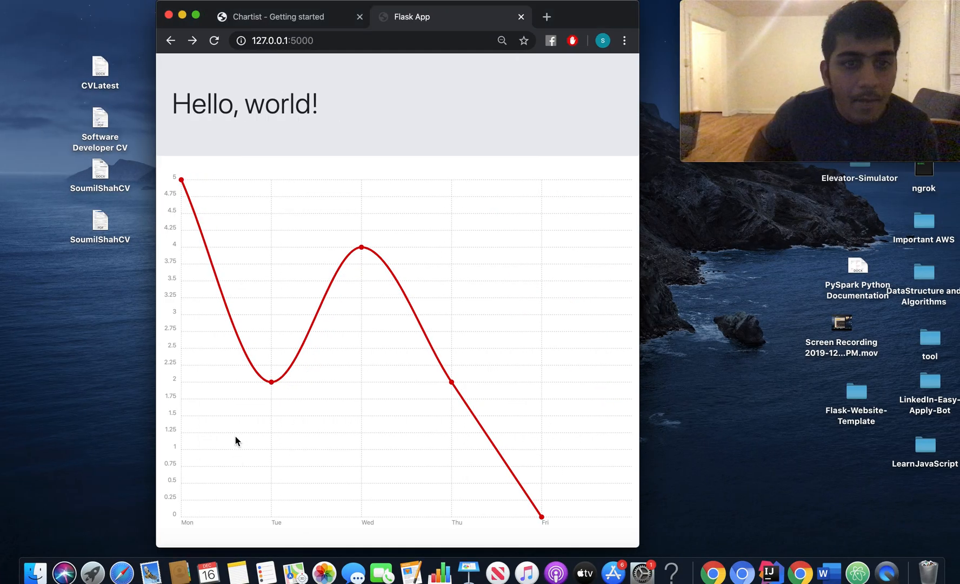
mouse_move(210, 66)
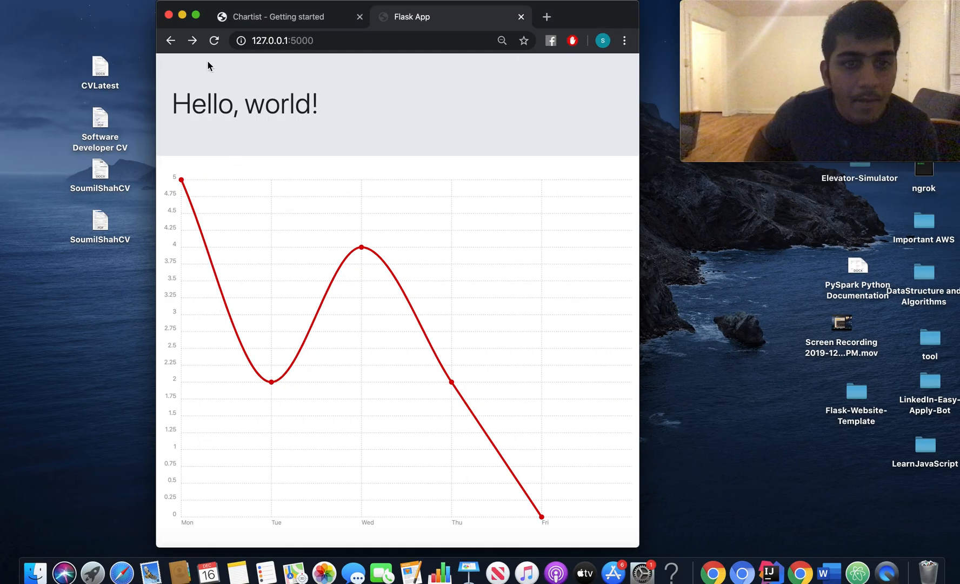
- Reload the Flask App page four times, watching the chart redraw with new random temperatures
left_click(215, 40)
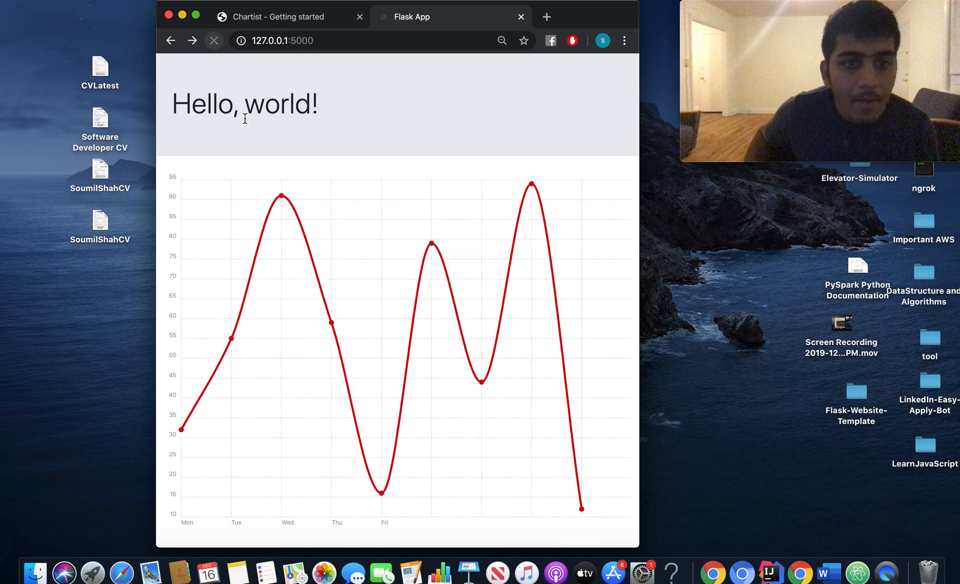
left_click(214, 40)
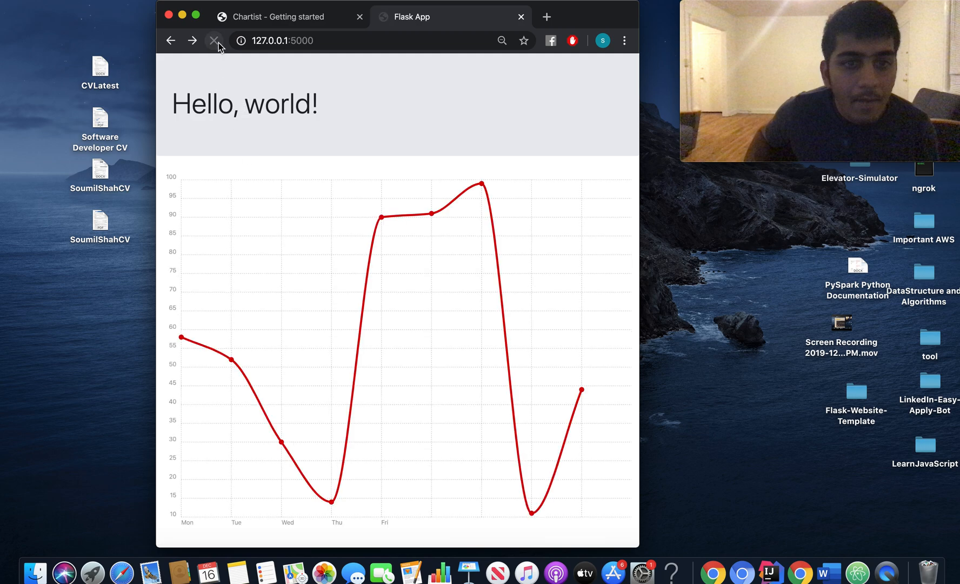
left_click(214, 40)
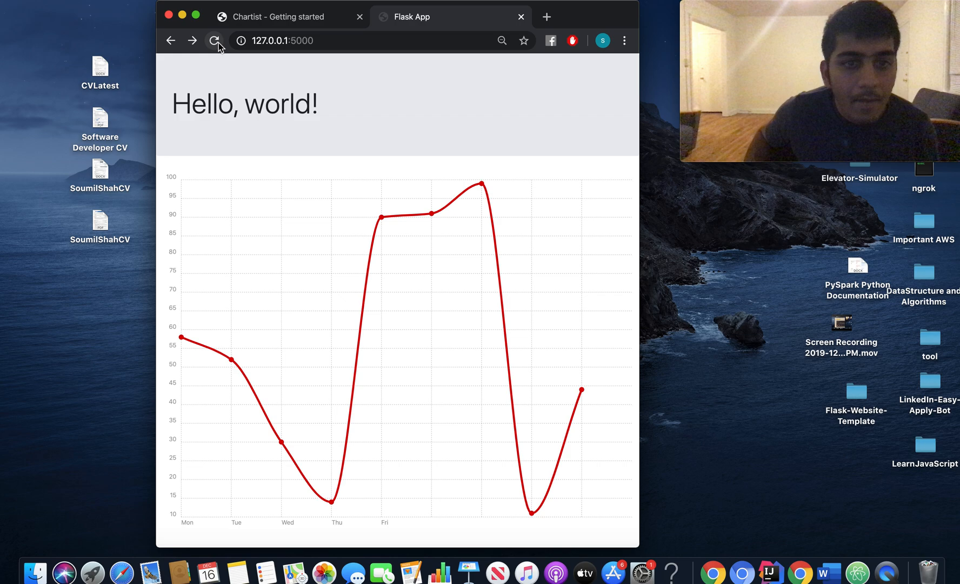
left_click(214, 40)
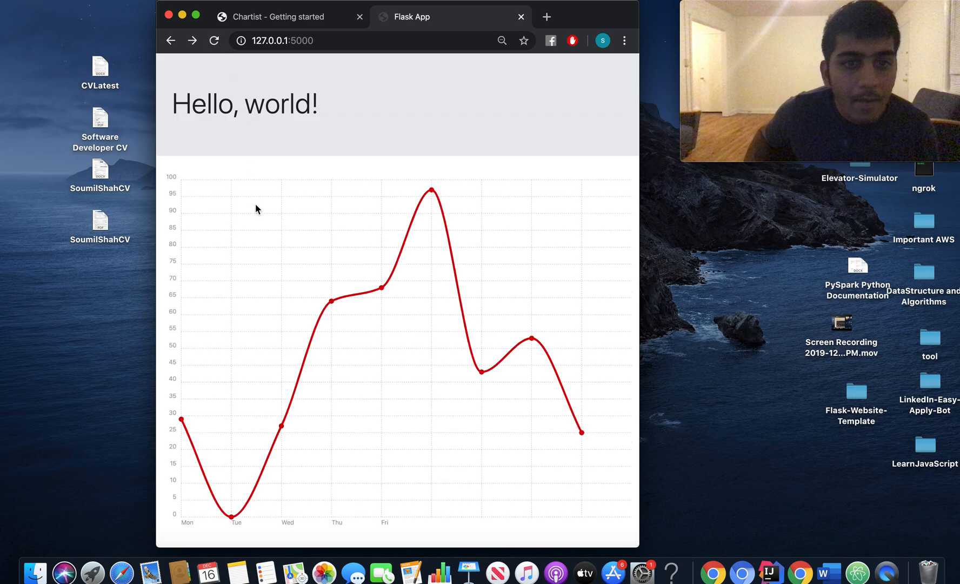
mouse_move(193, 71)
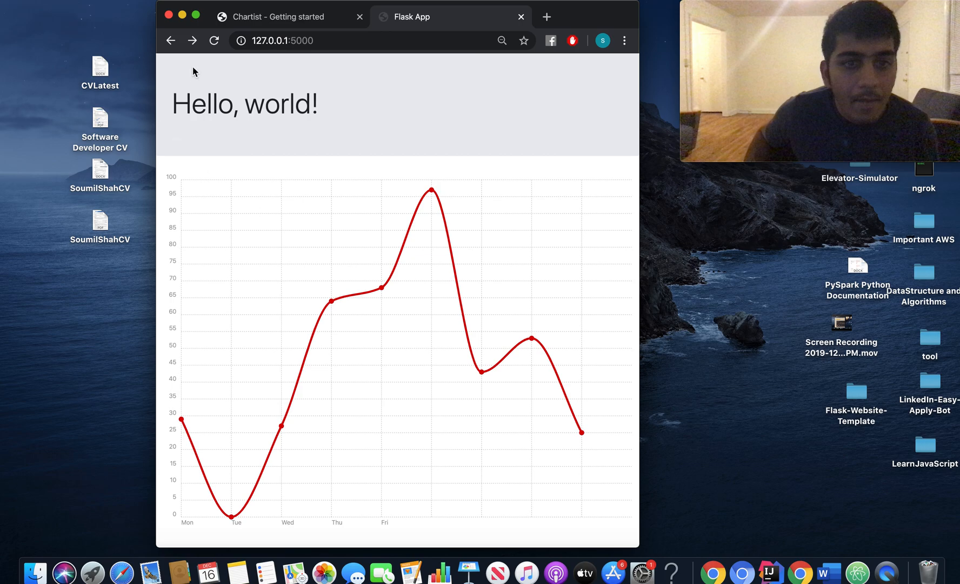
mouse_move(347, 397)
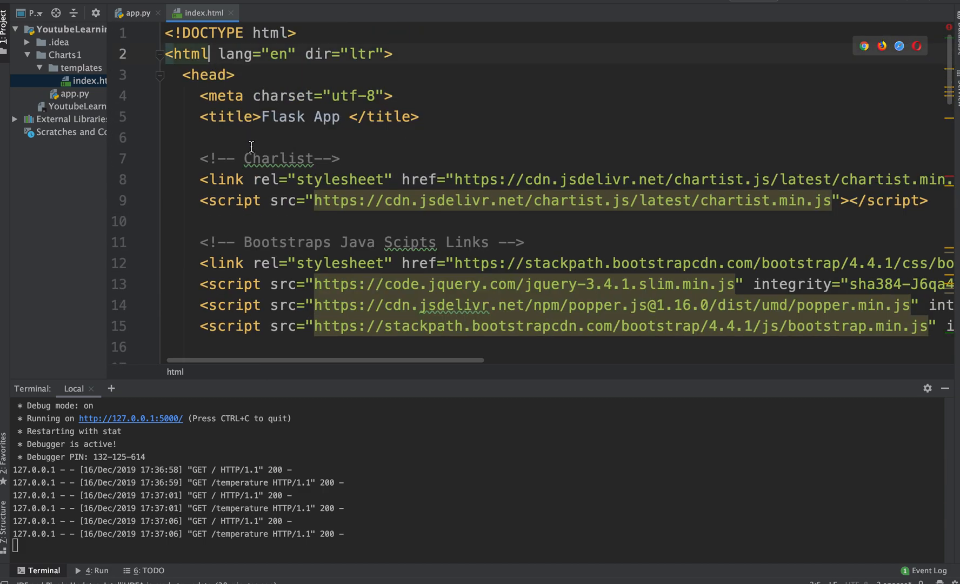
type("ref")
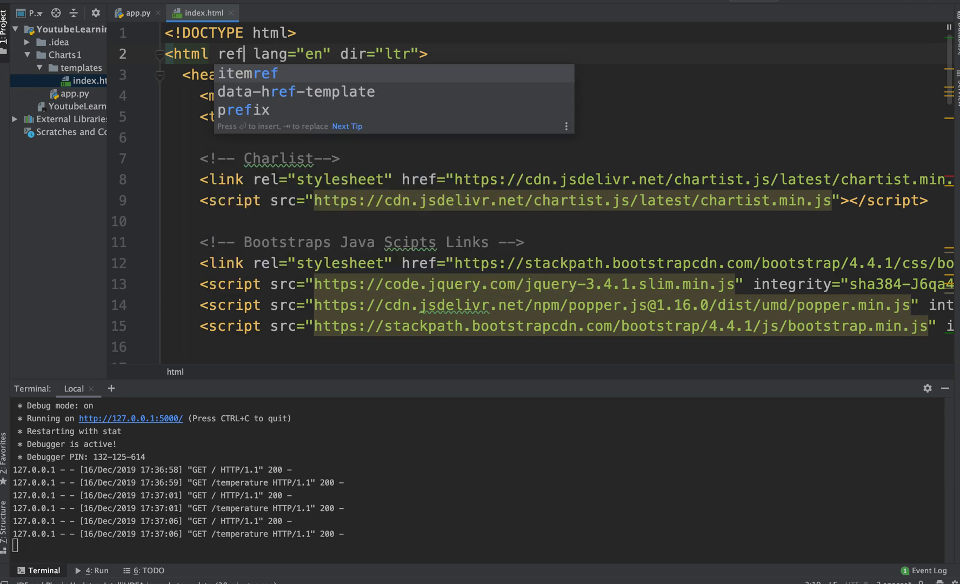
key("Backspace")
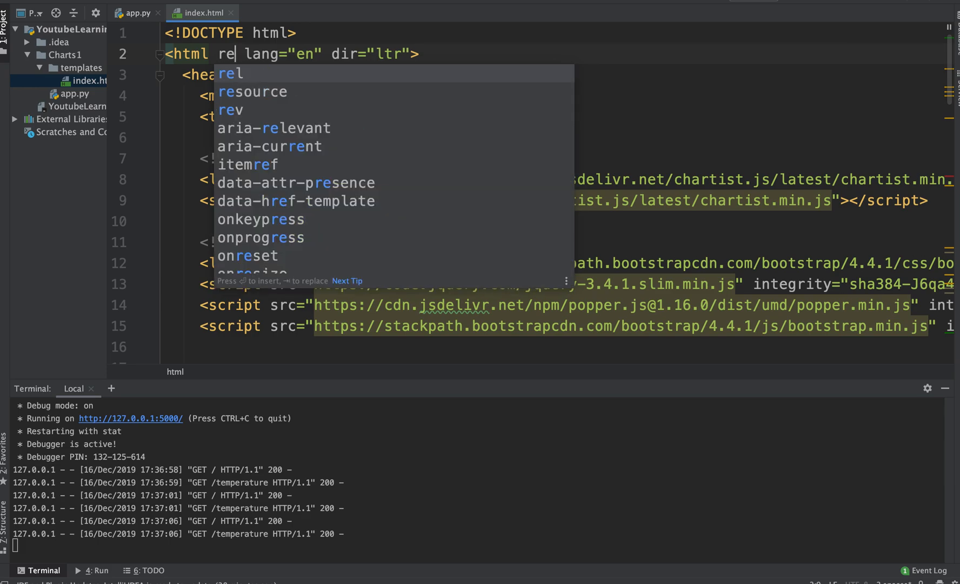
key("Backspace")
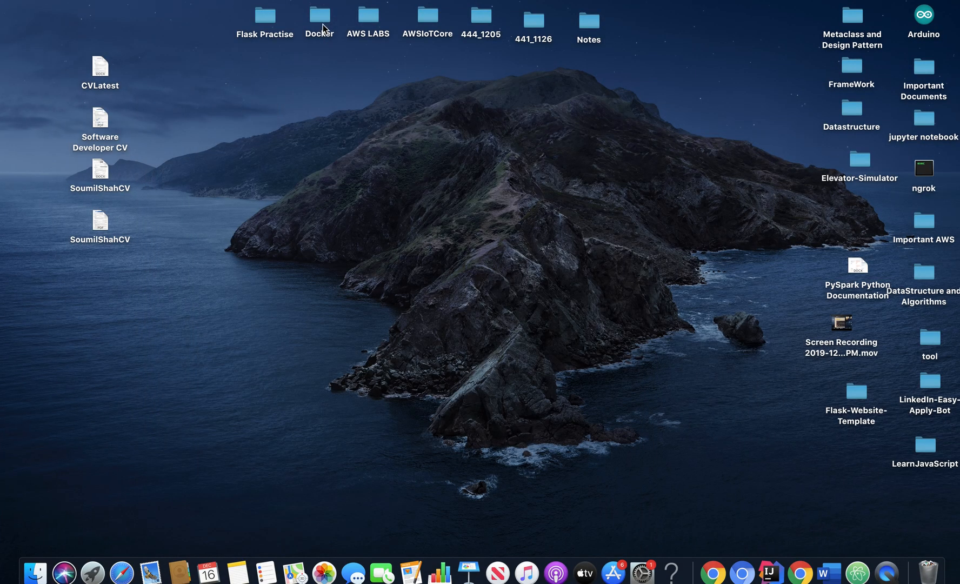
mouse_move(279, 25)
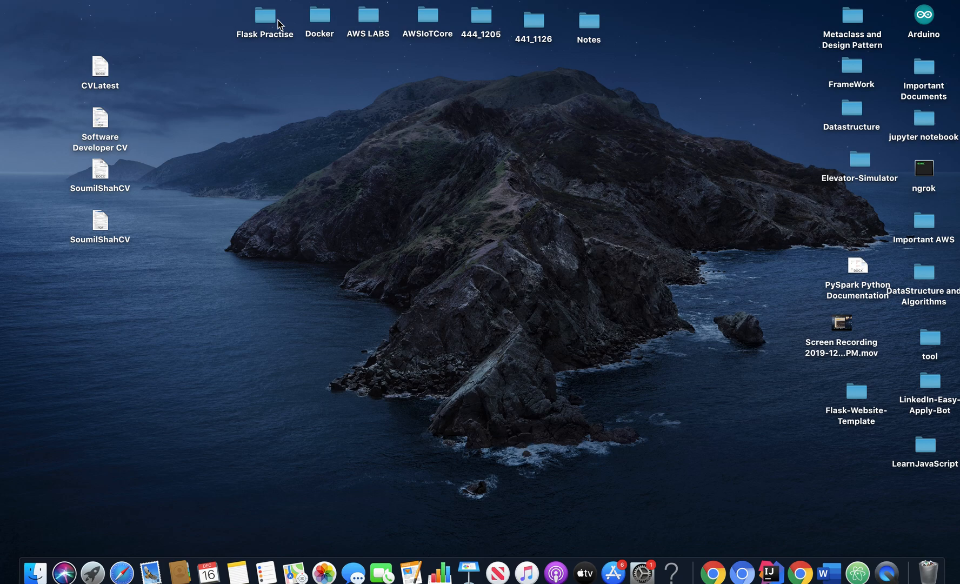
- Browse from Flask Practise past the weather and DHT projects into the Live DataUpdate folder
double_click(265, 18)
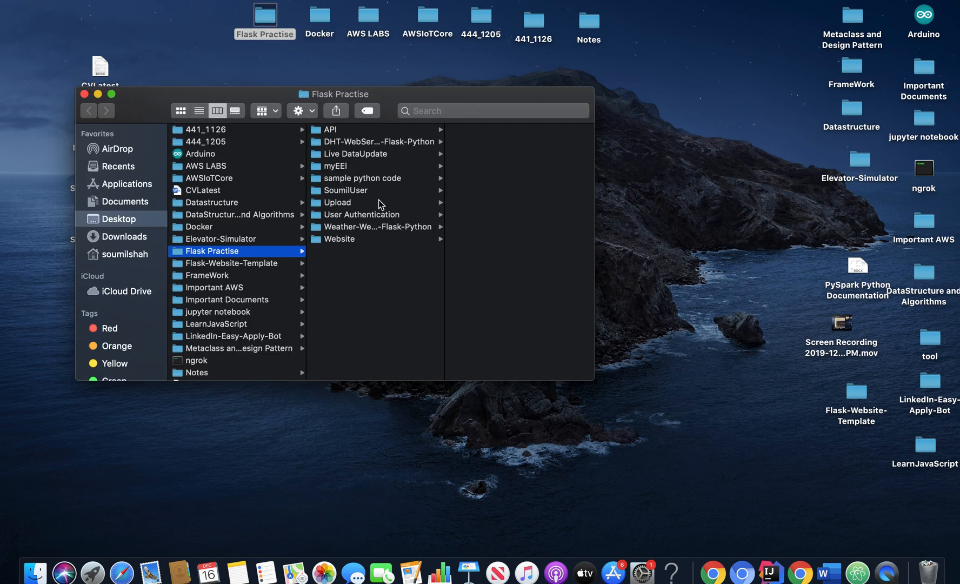
mouse_move(361, 228)
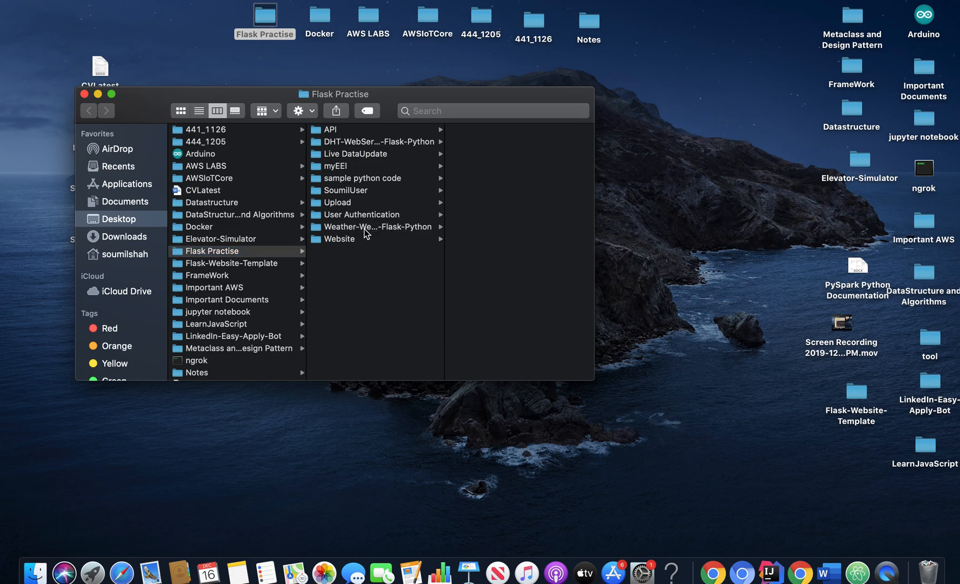
left_click(377, 226)
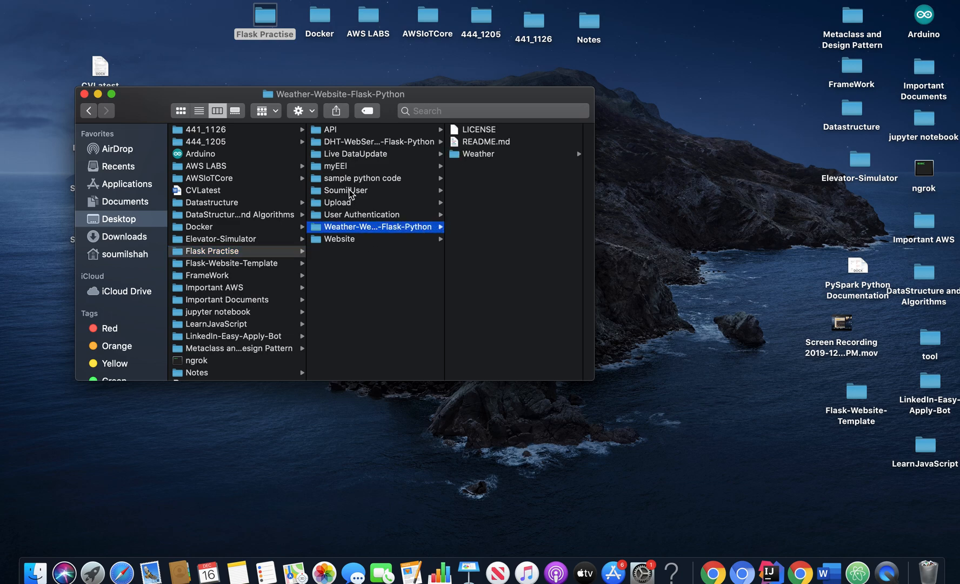
left_click(373, 142)
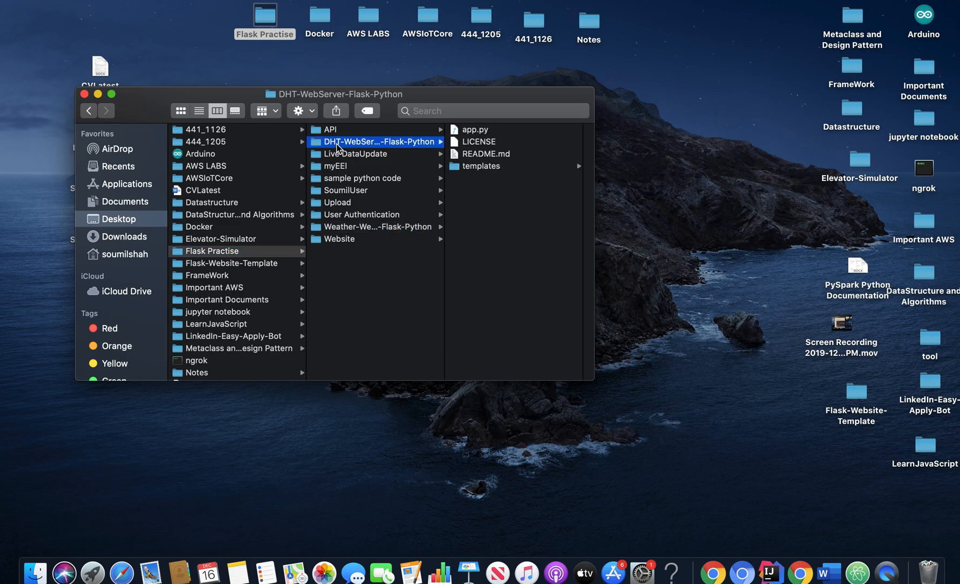
left_click(357, 153)
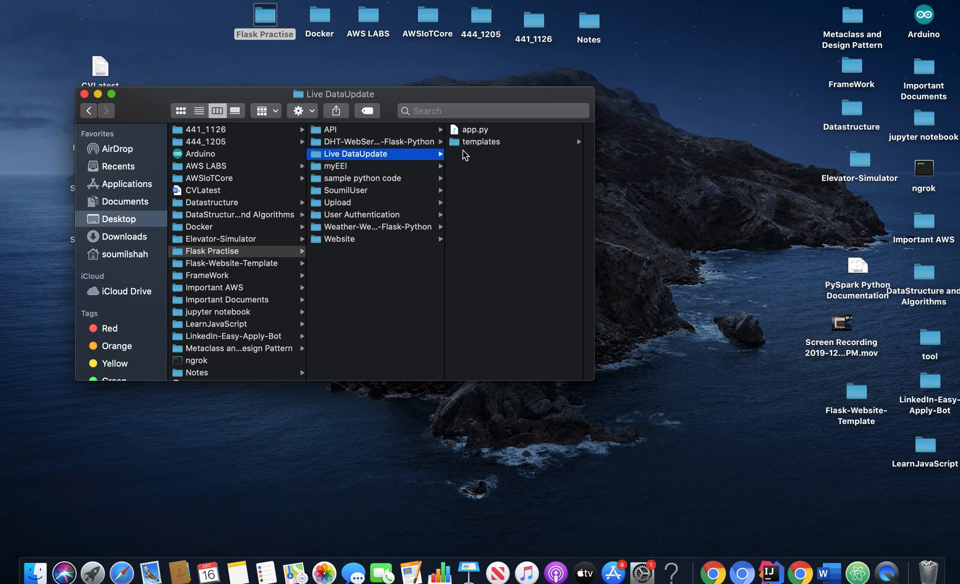
- Enter its templates folder, preview base.html and bring up its file actions
left_click(486, 142)
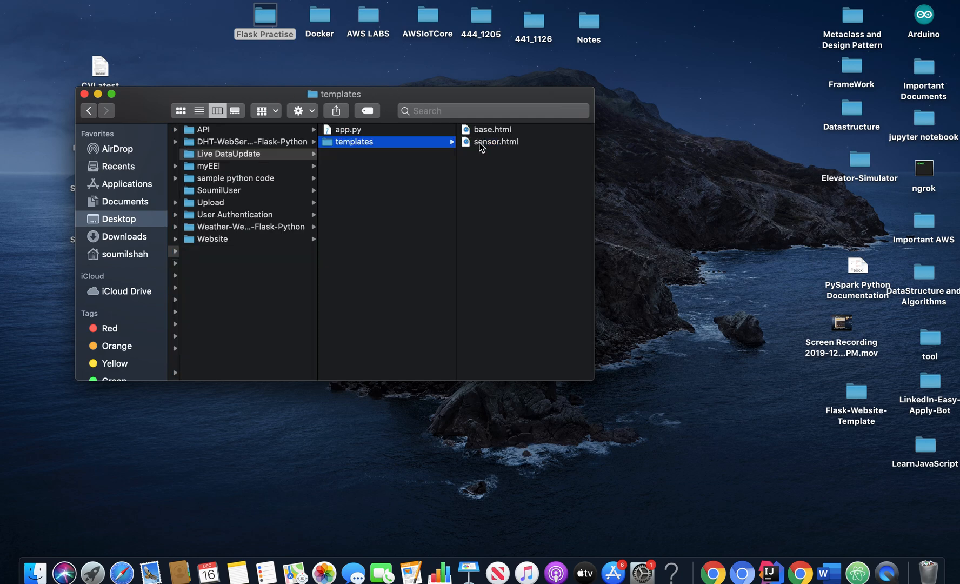
left_click(494, 128)
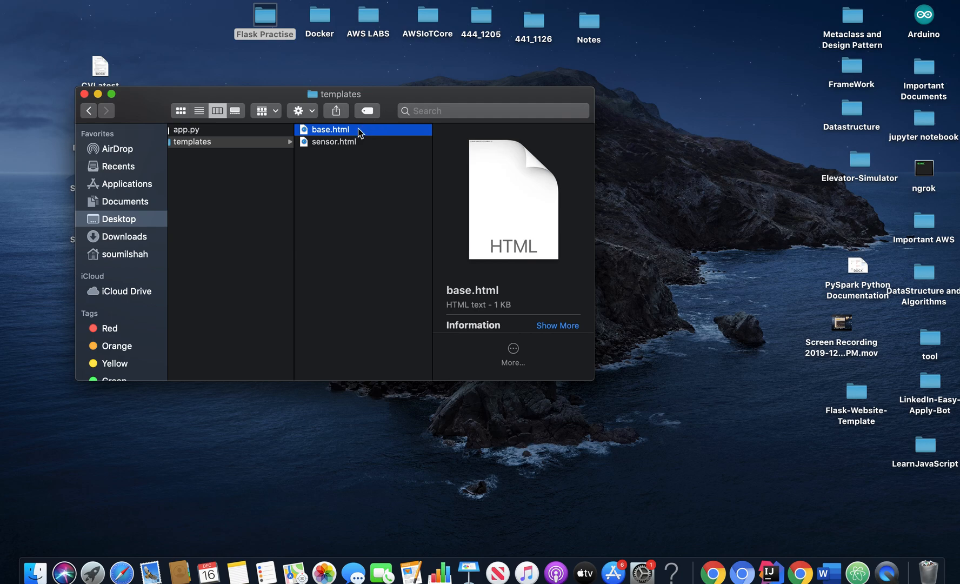
mouse_move(363, 135)
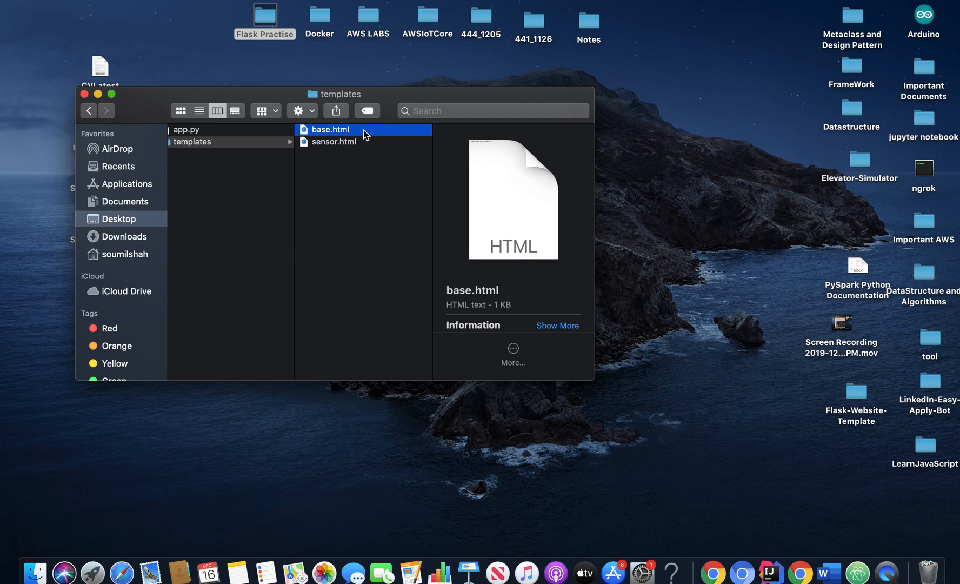
right_click(330, 129)
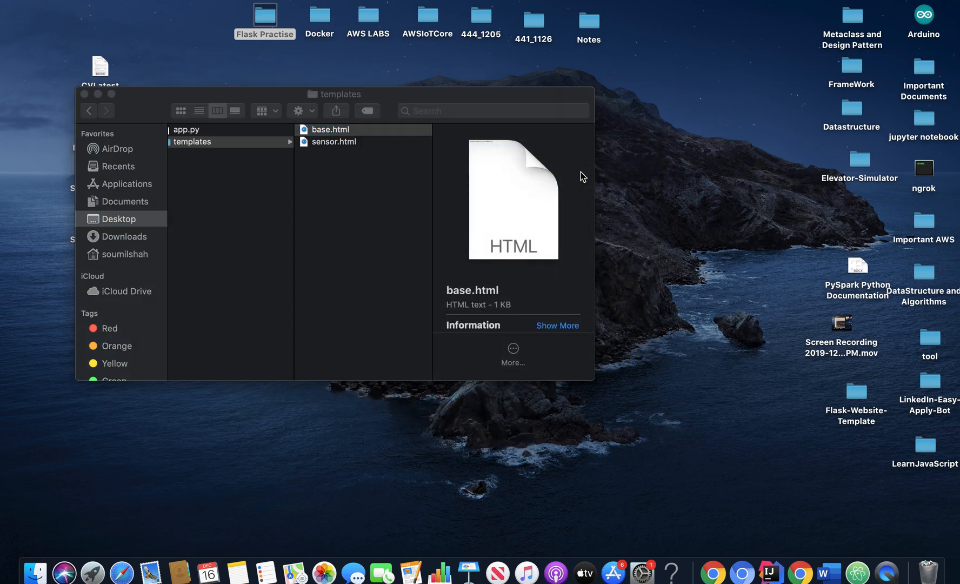
mouse_move(547, 224)
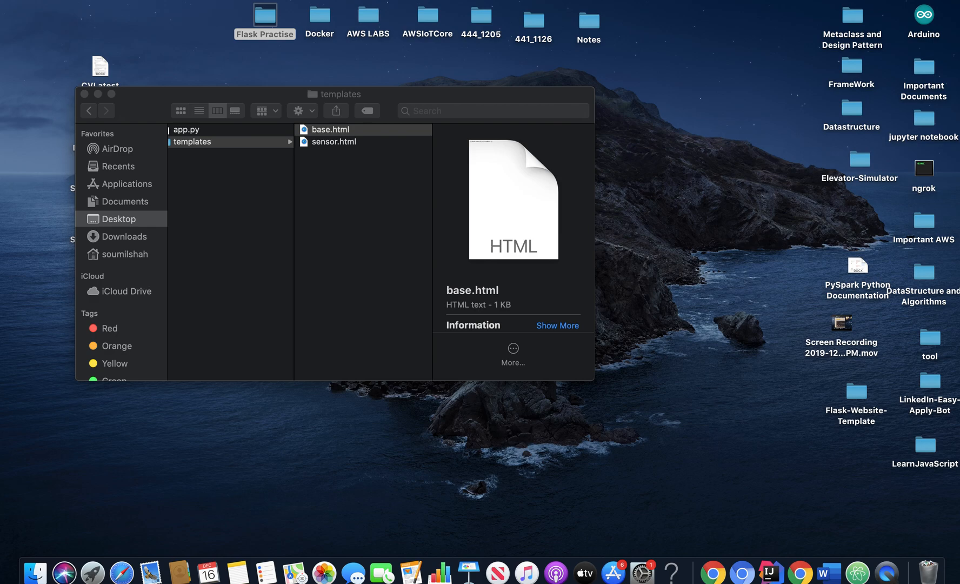
mouse_move(597, 73)
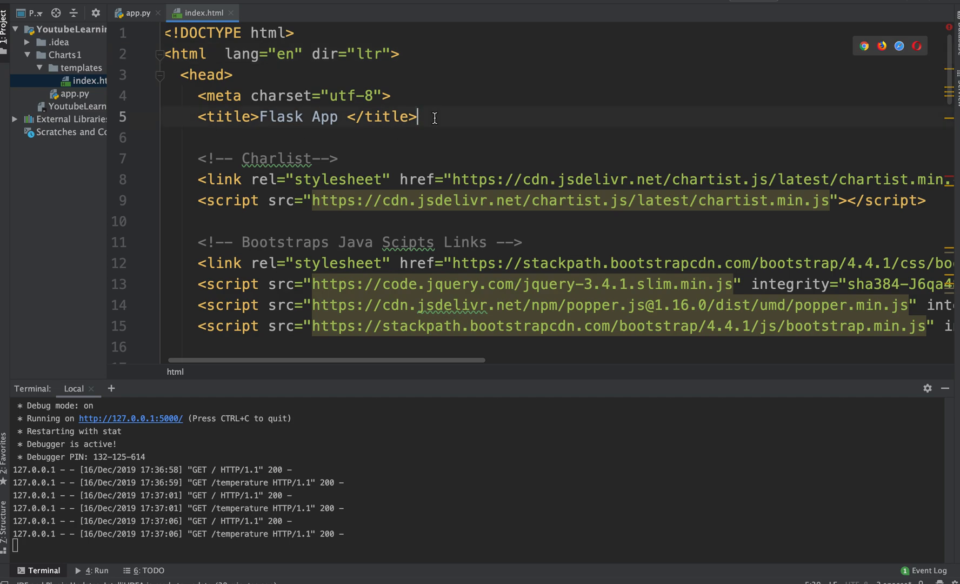
- Add <meta http-equiv="refresh" content="5" > to the head of index.html
type("<meta http-equiv=\"refresh\" content=\"5\" >")
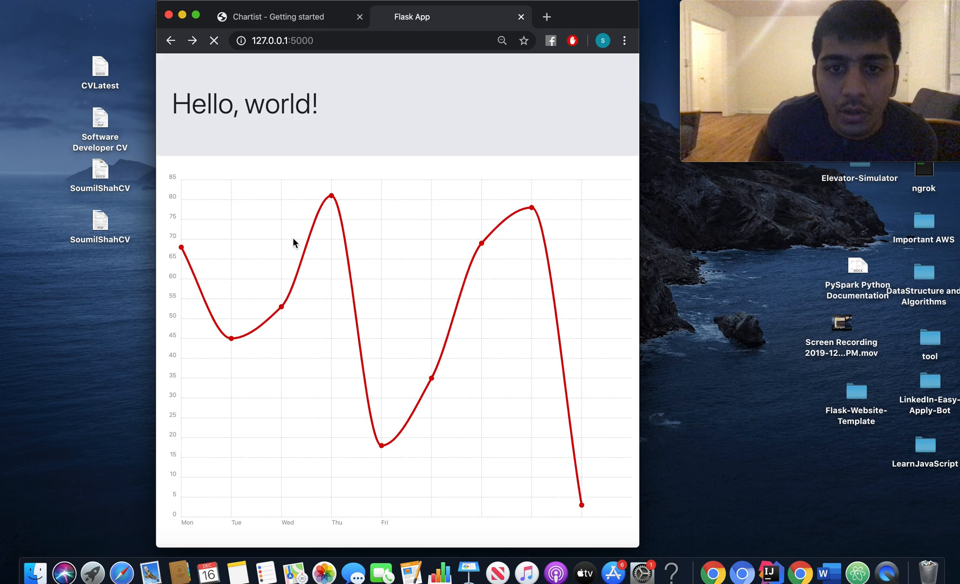
- Reload the Flask App page once and watch it keep refreshing itself every 5 seconds
left_click(213, 40)
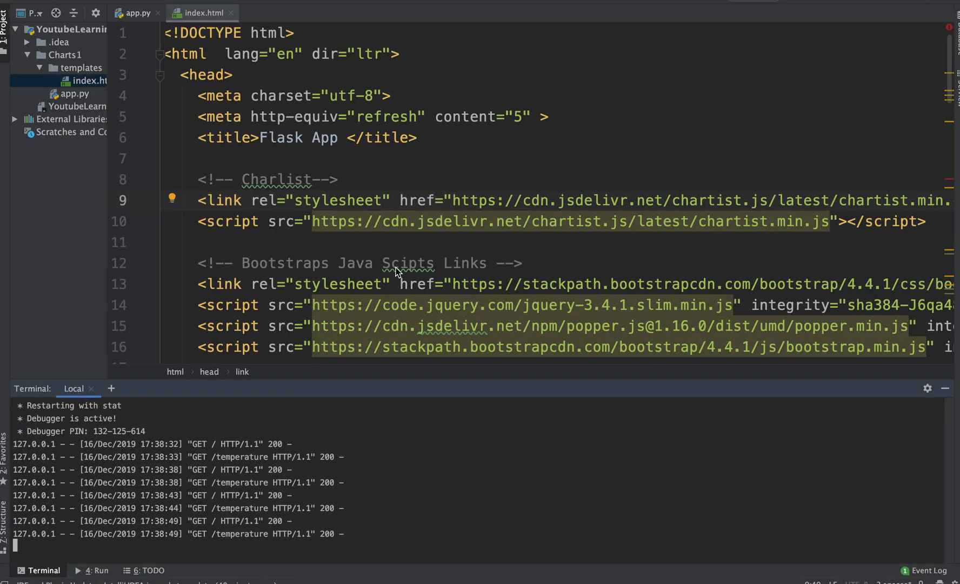
mouse_move(407, 263)
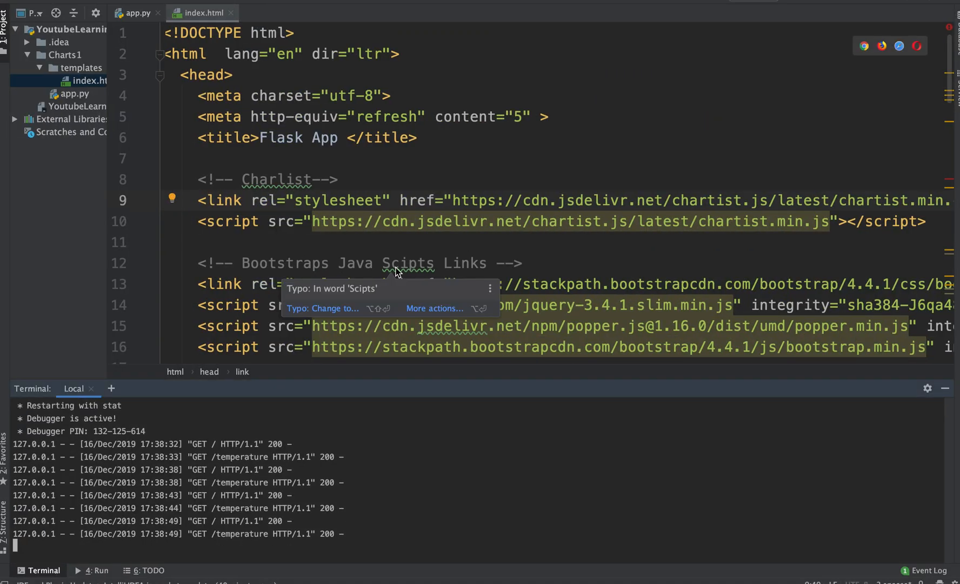